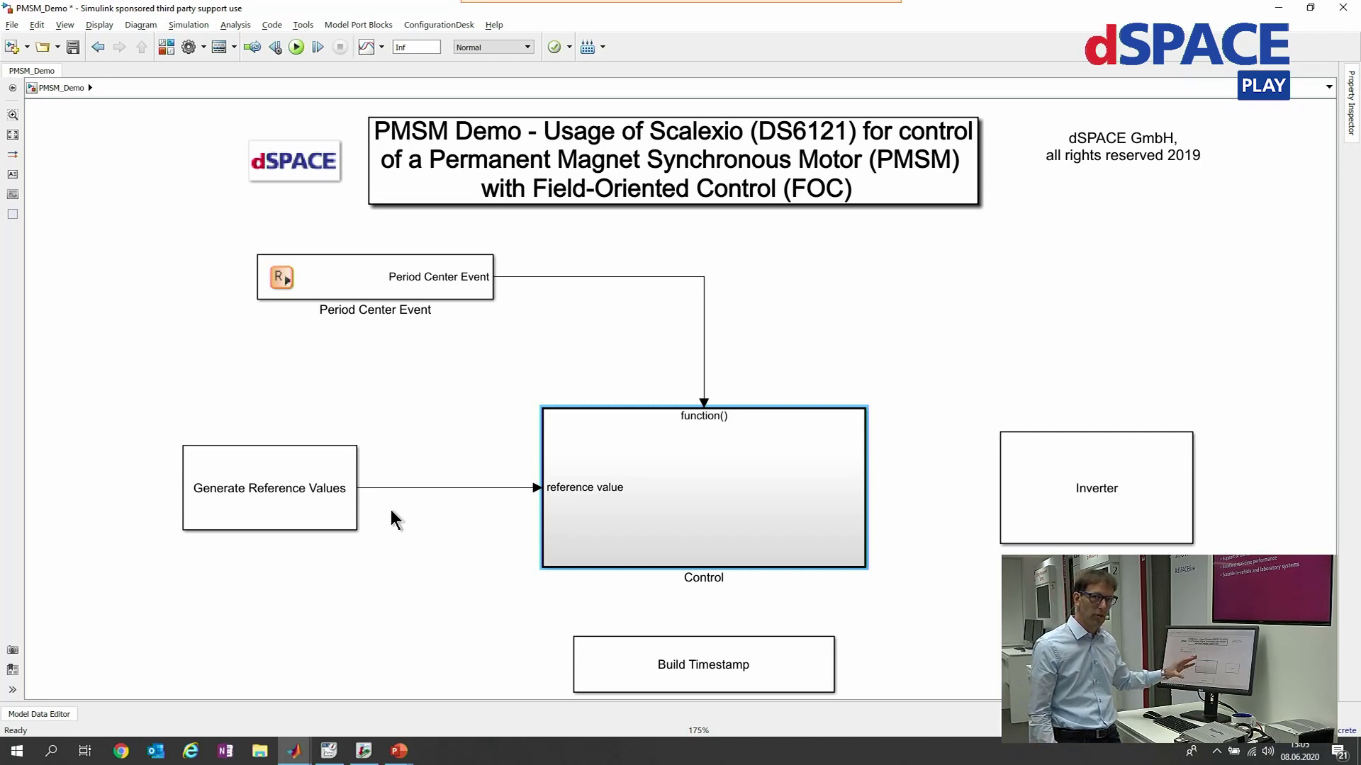
mouse_move(672, 281)
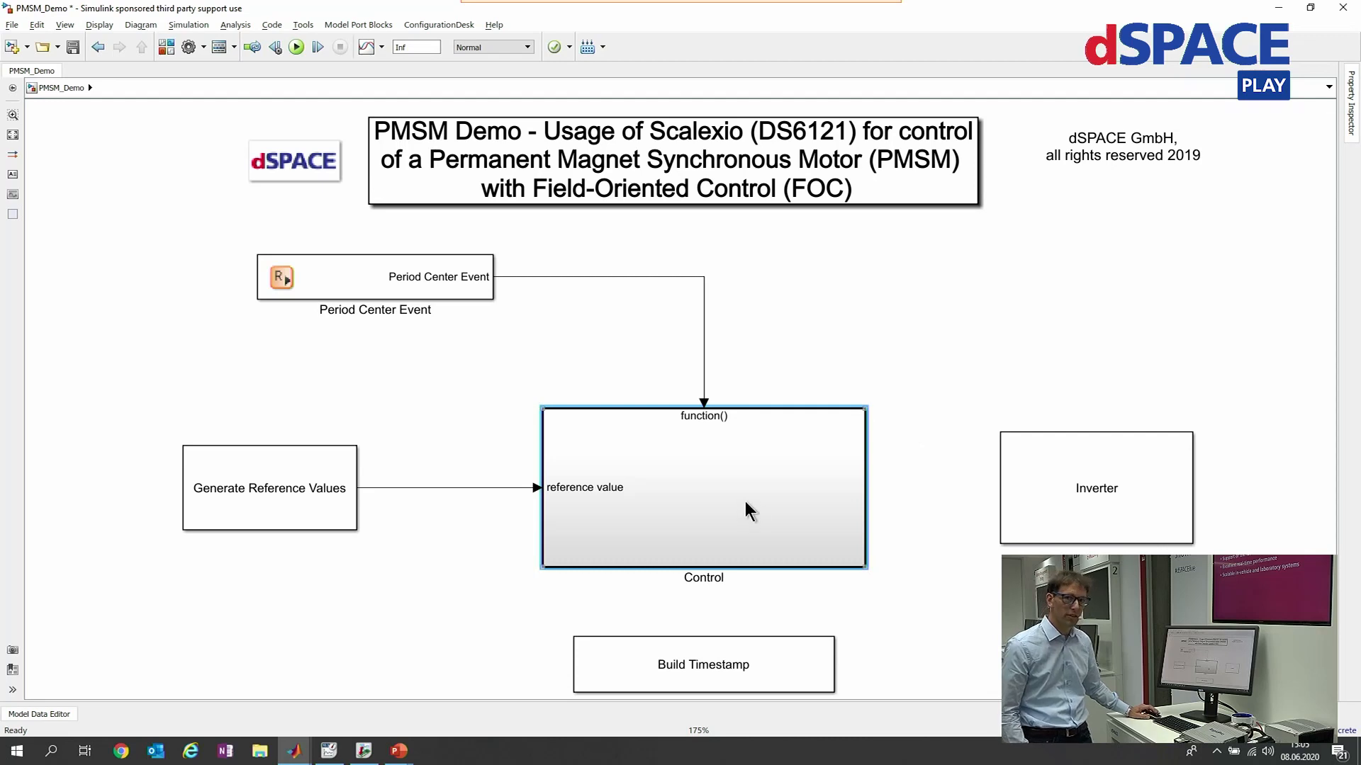
mouse_move(262, 364)
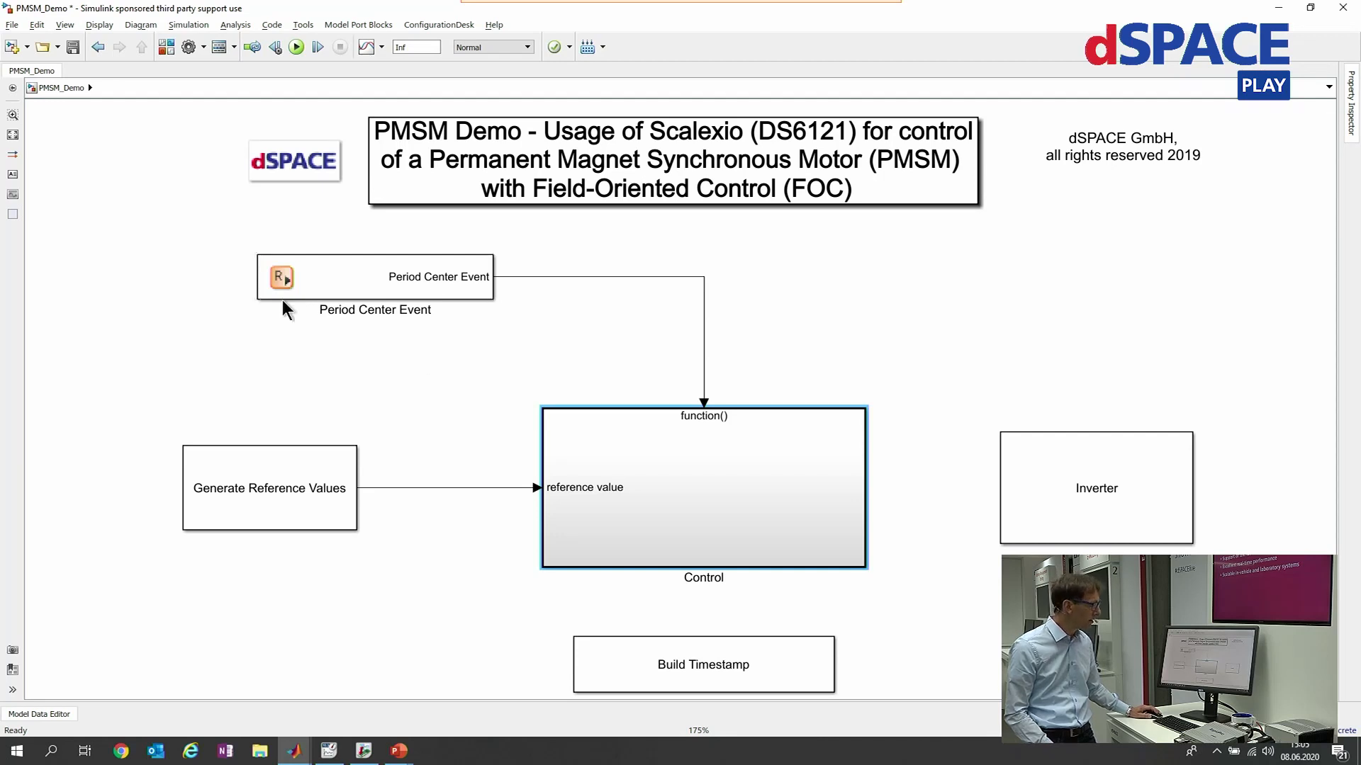
Select the Period Center Event block, then open the Control subsystem block.
left_click(373, 278)
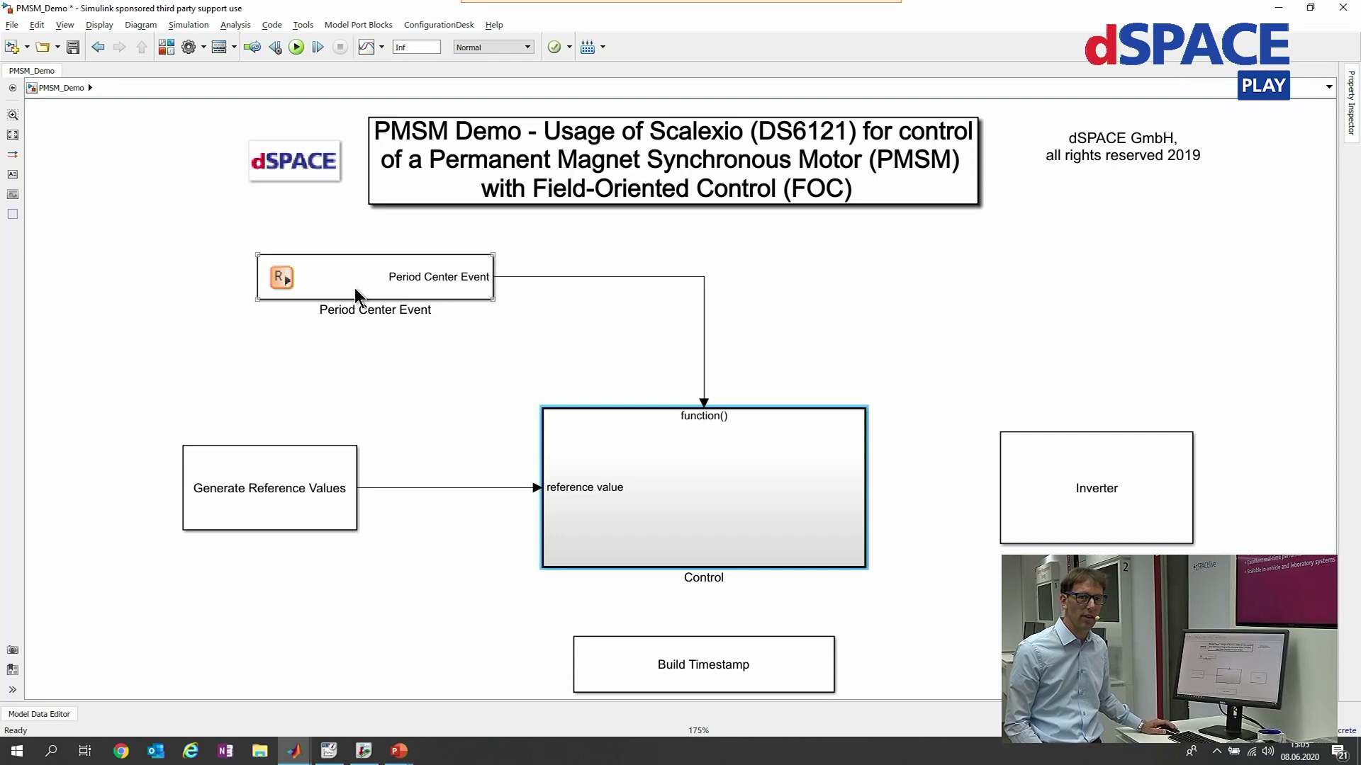
double_click(702, 501)
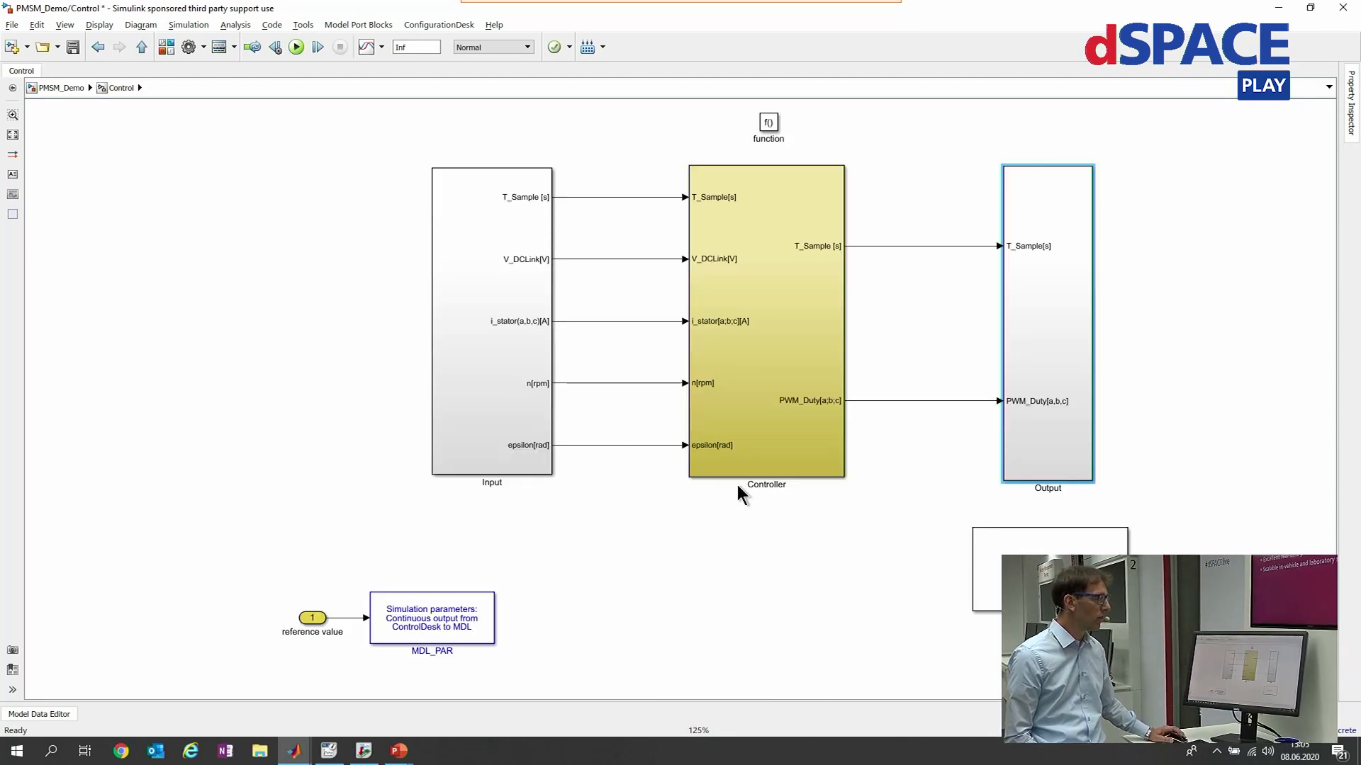
Drill into the Input subsystem and its AD_Measurement subsystem.
left_click(766, 328)
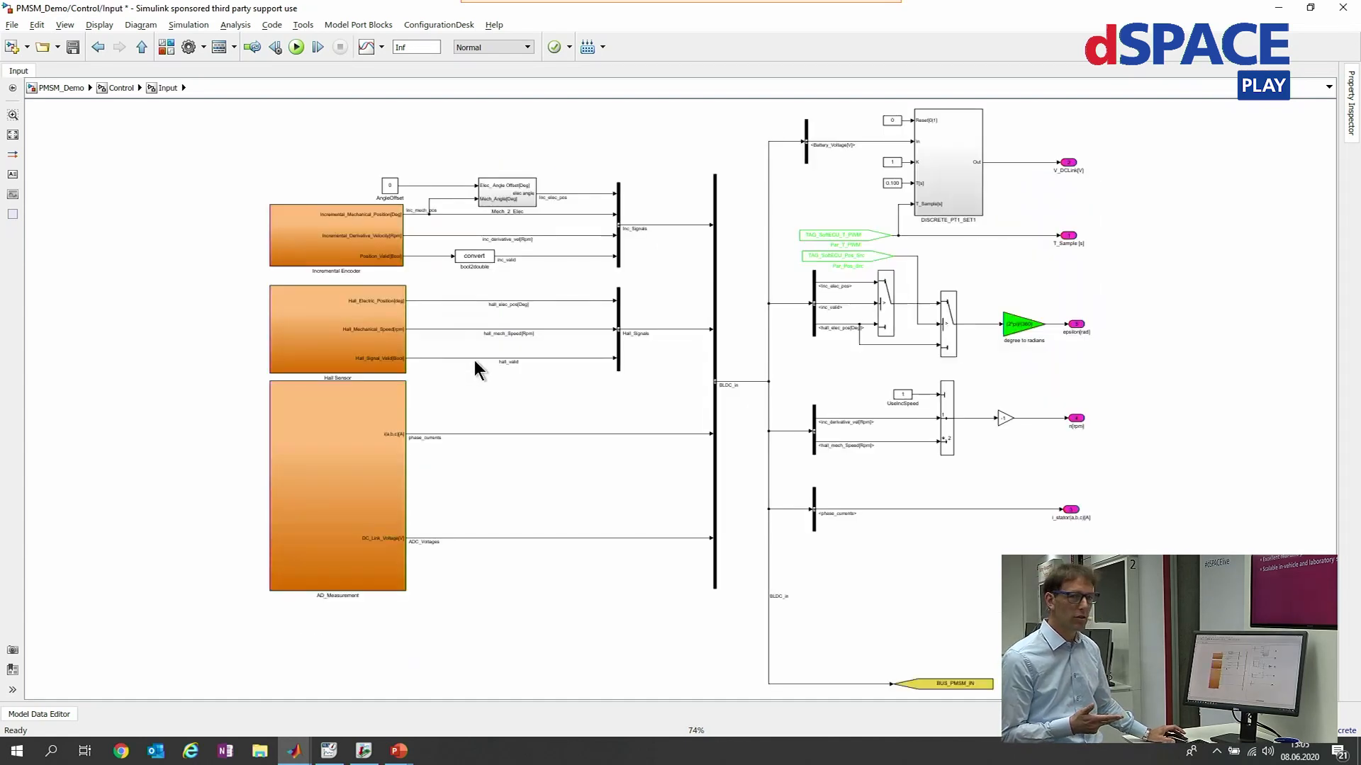
mouse_move(323, 617)
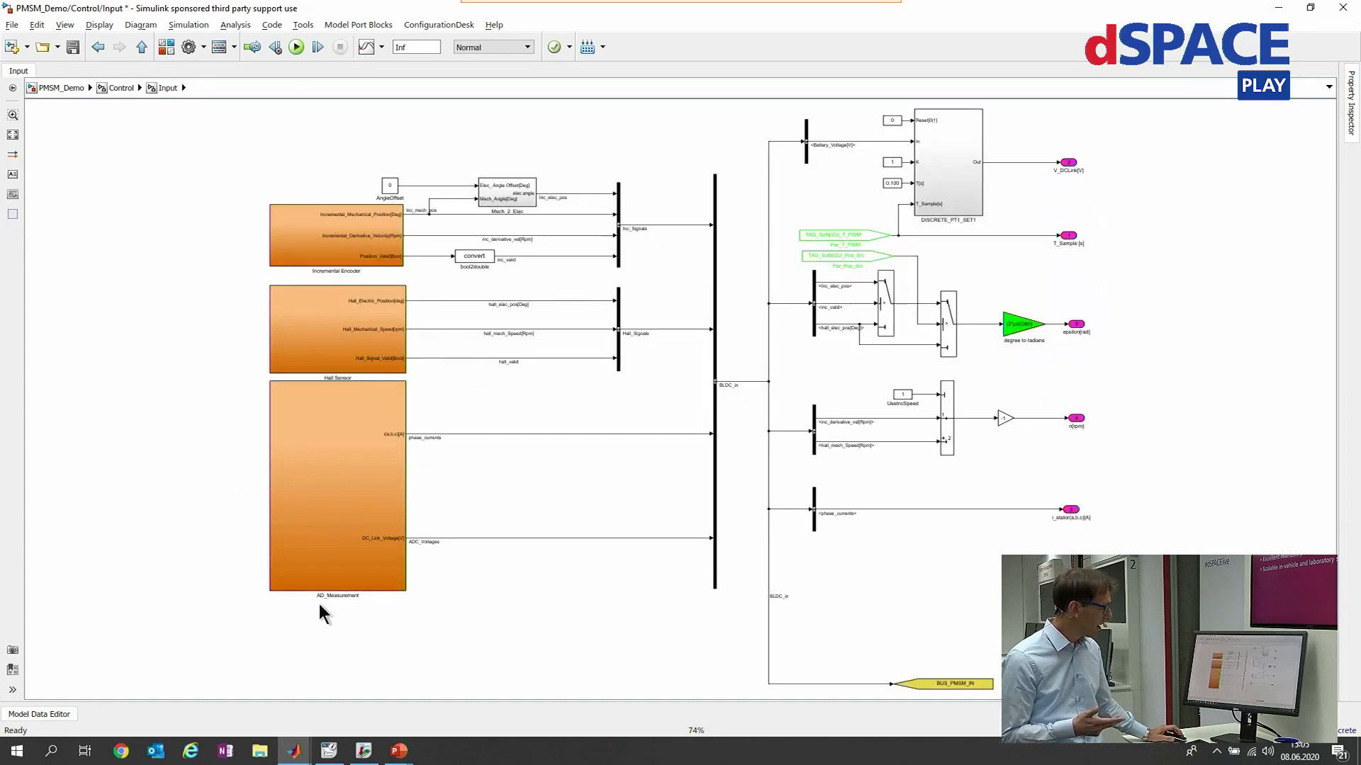
double_click(337, 485)
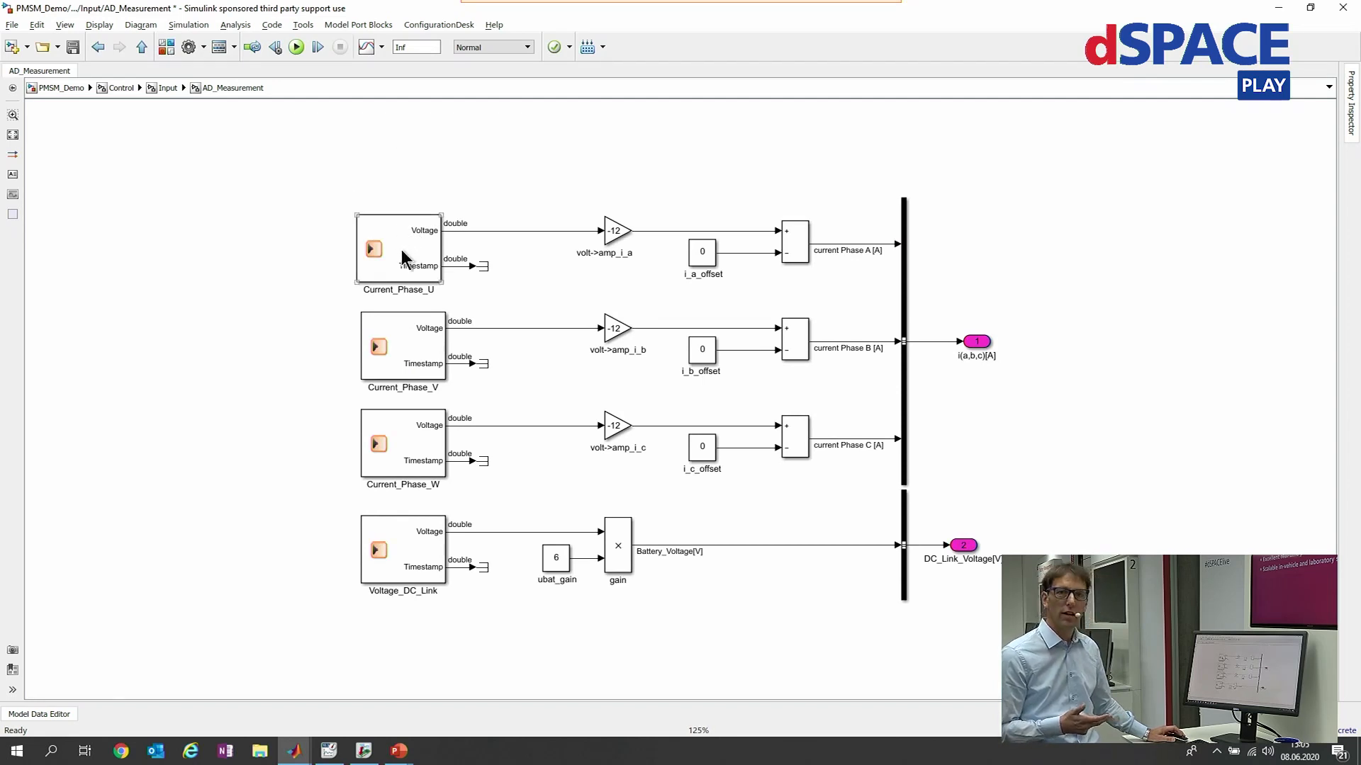
mouse_move(383, 273)
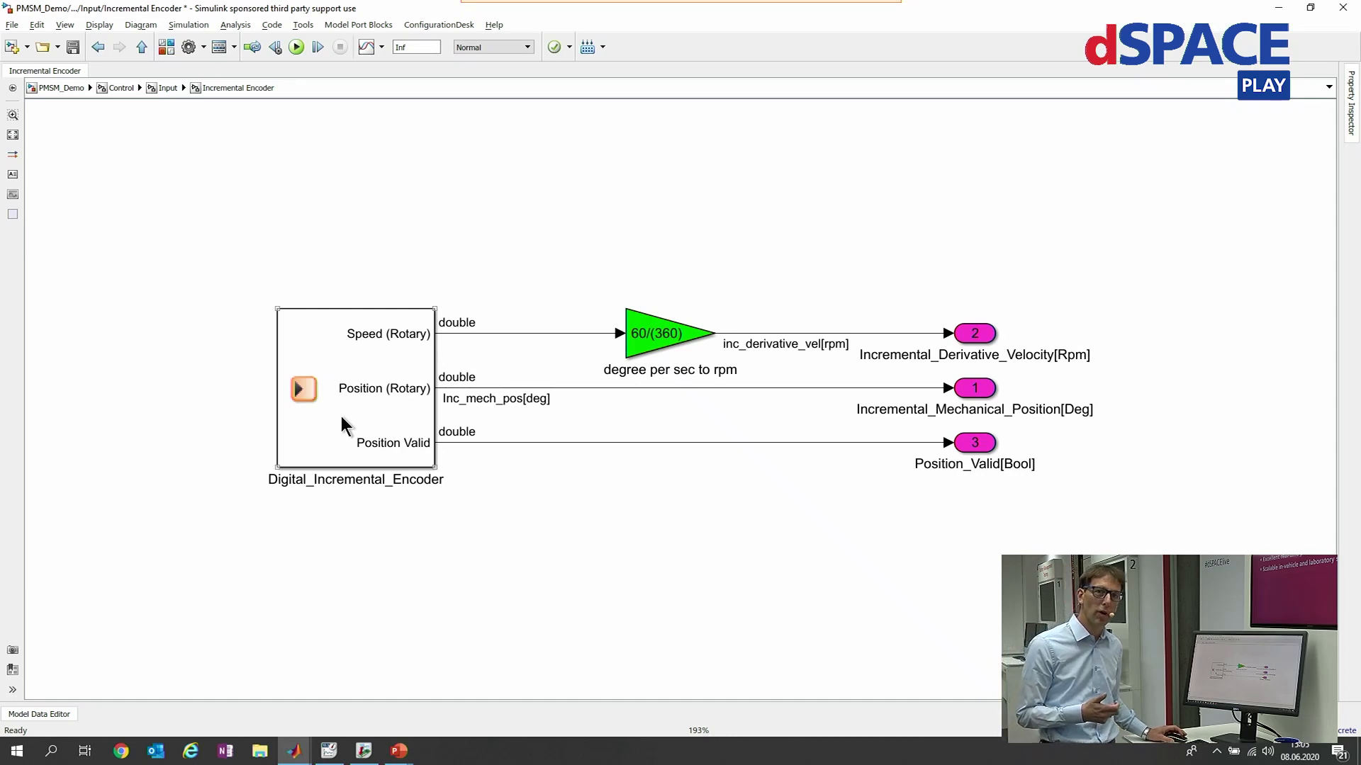
mouse_move(320, 487)
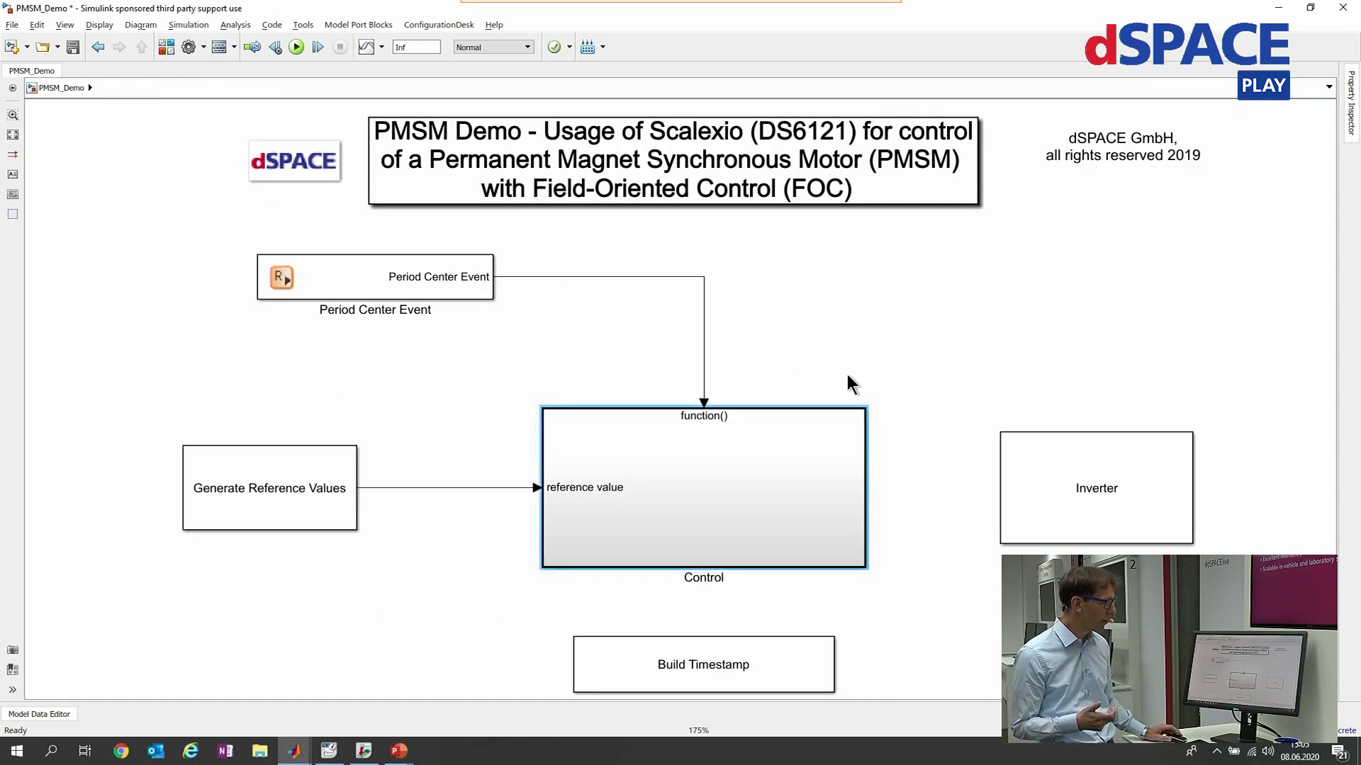
Open the Control subsystem, then return to it via the breadcrumb bar.
double_click(704, 496)
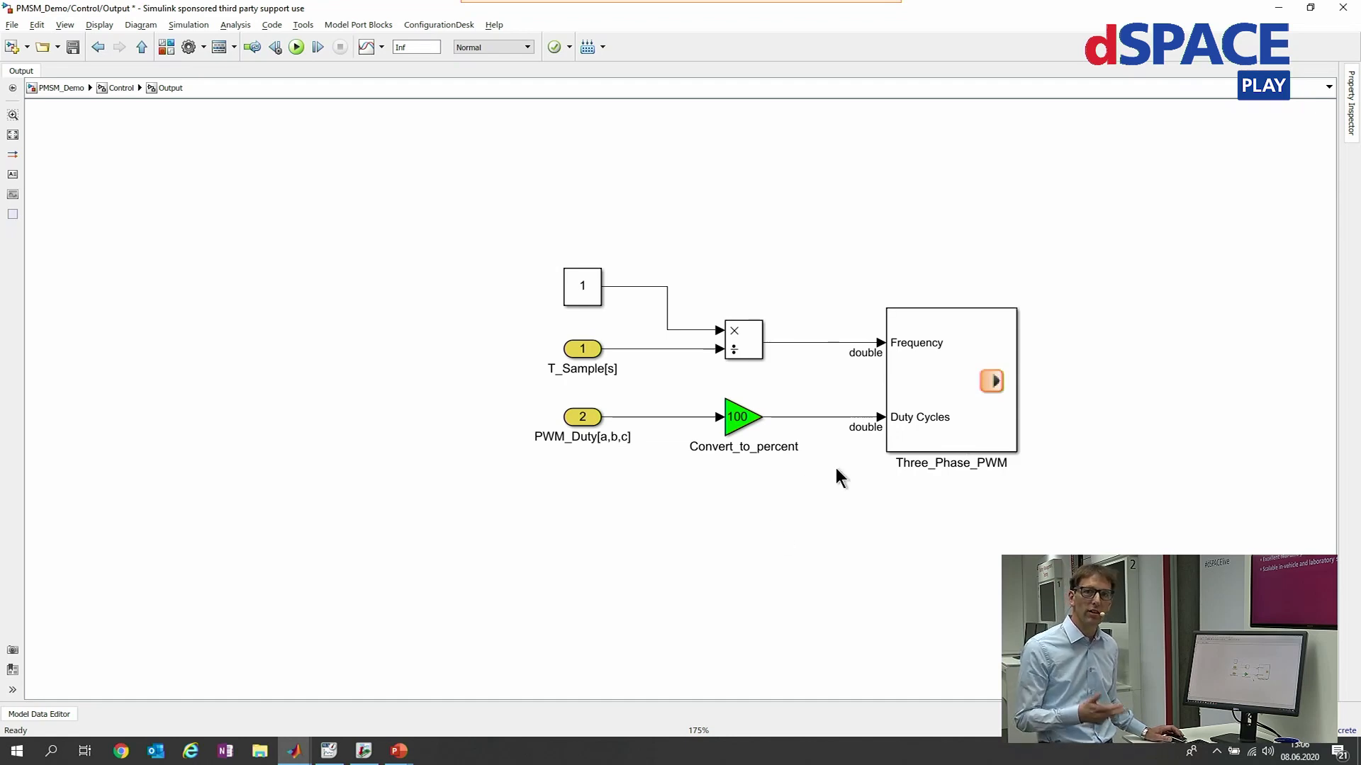
mouse_move(829, 516)
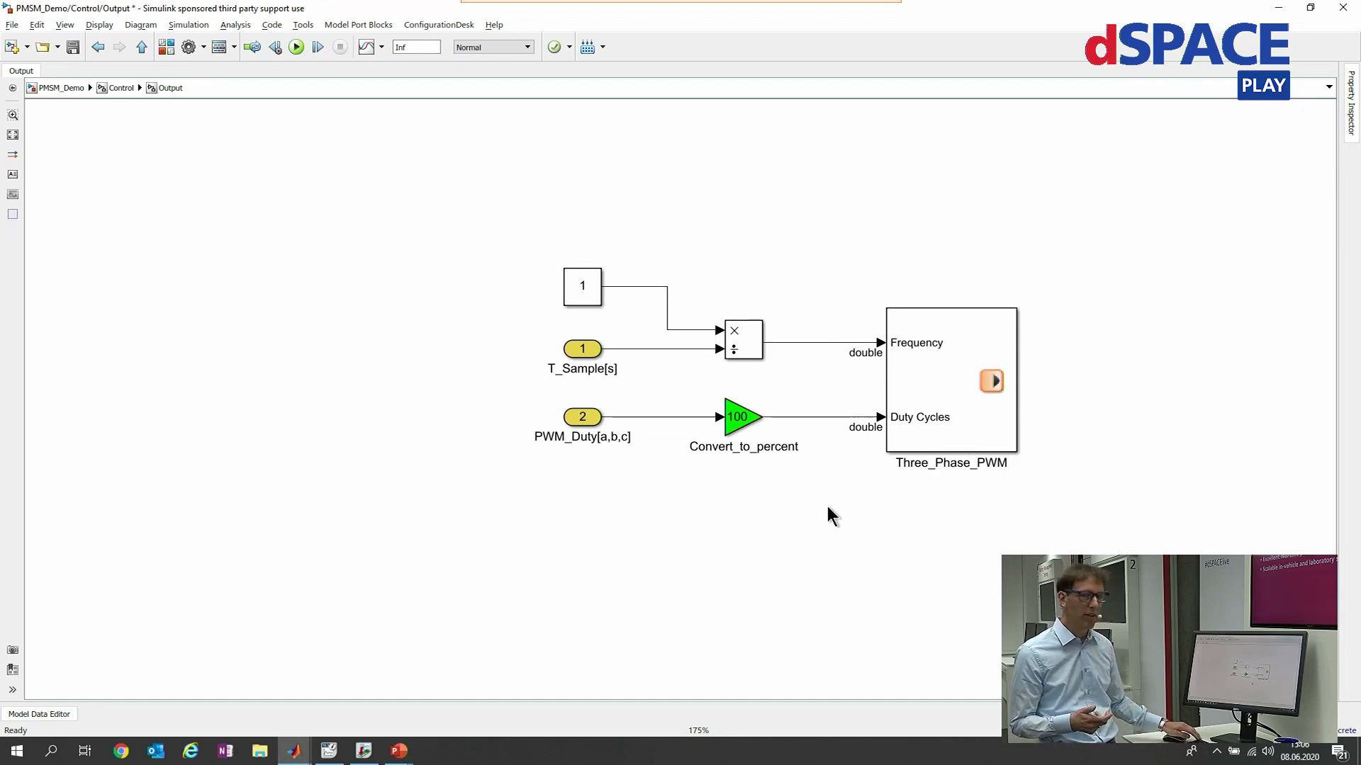
left_click(121, 88)
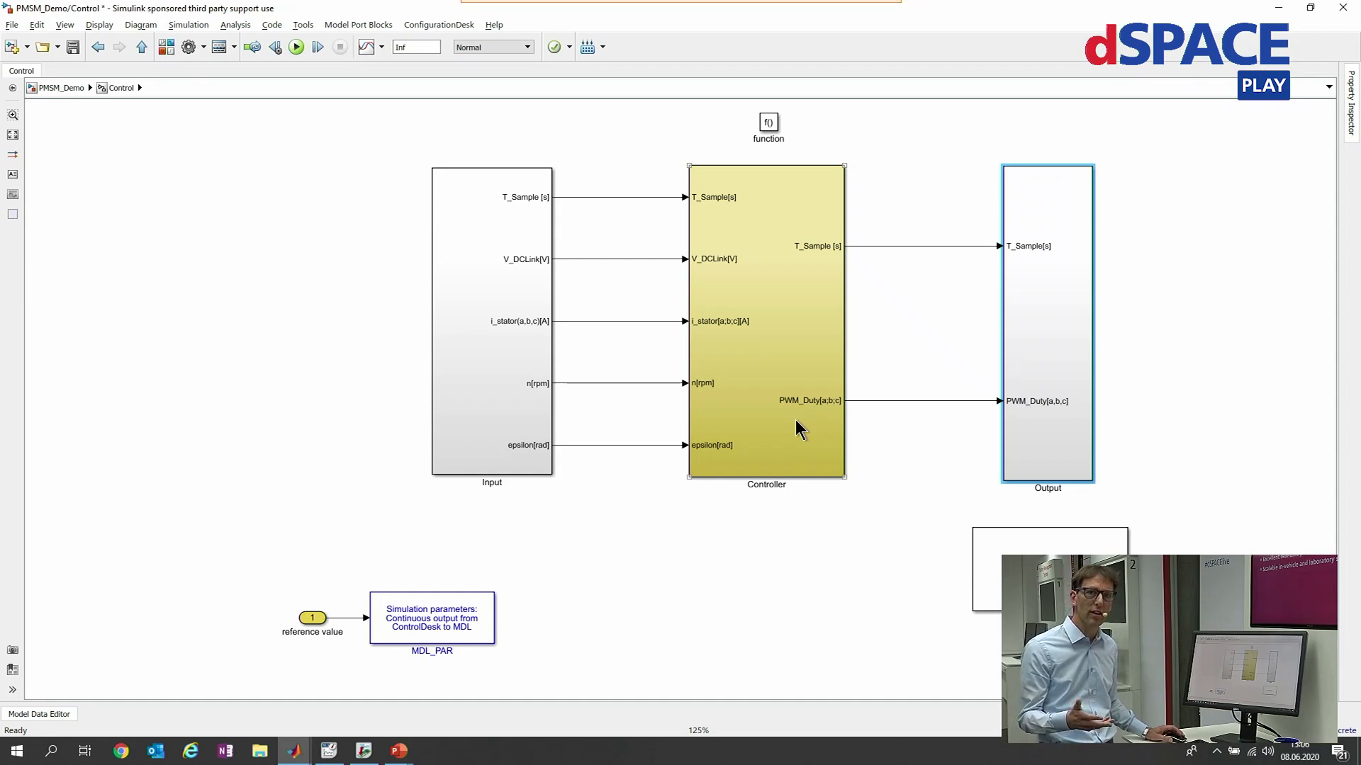
Open the yellow Controller block to view PMSM_CONTROLLER's speed and current controllers.
double_click(766, 328)
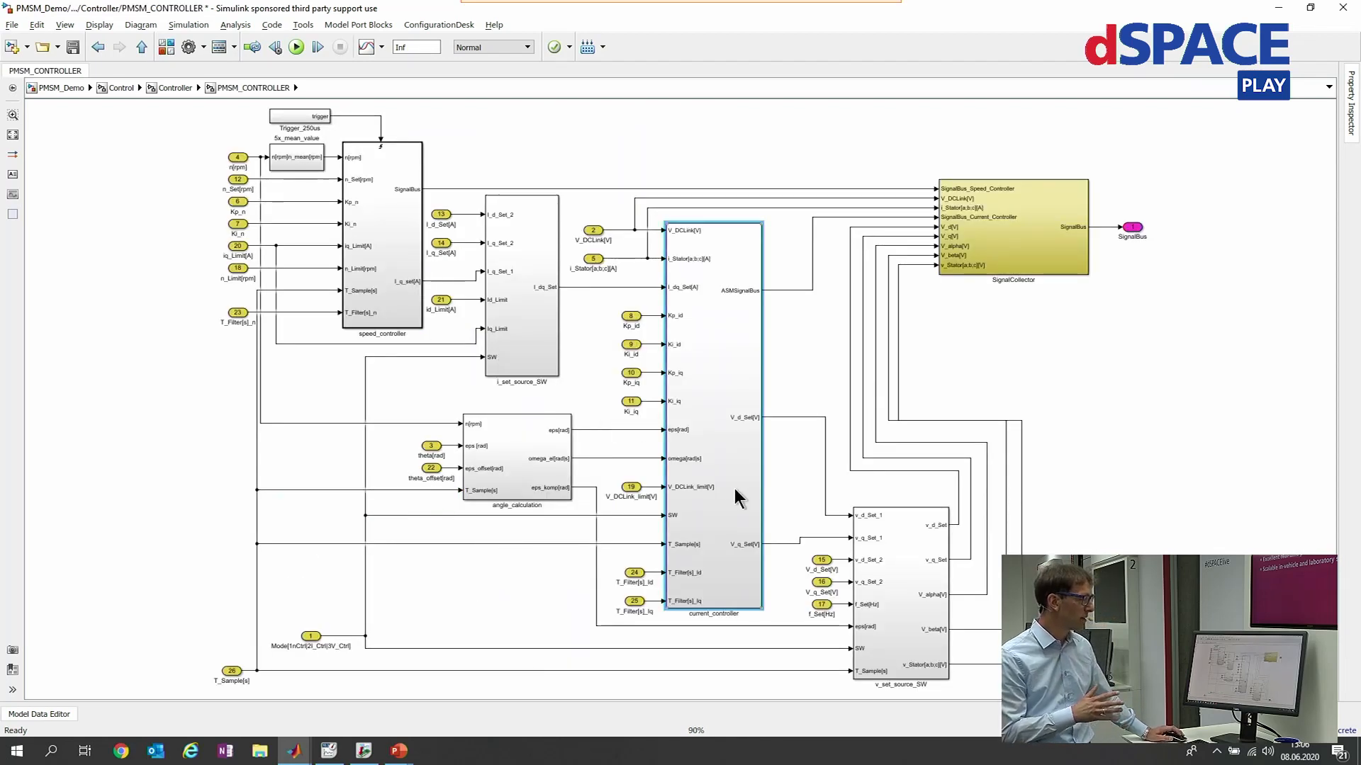
mouse_move(377, 241)
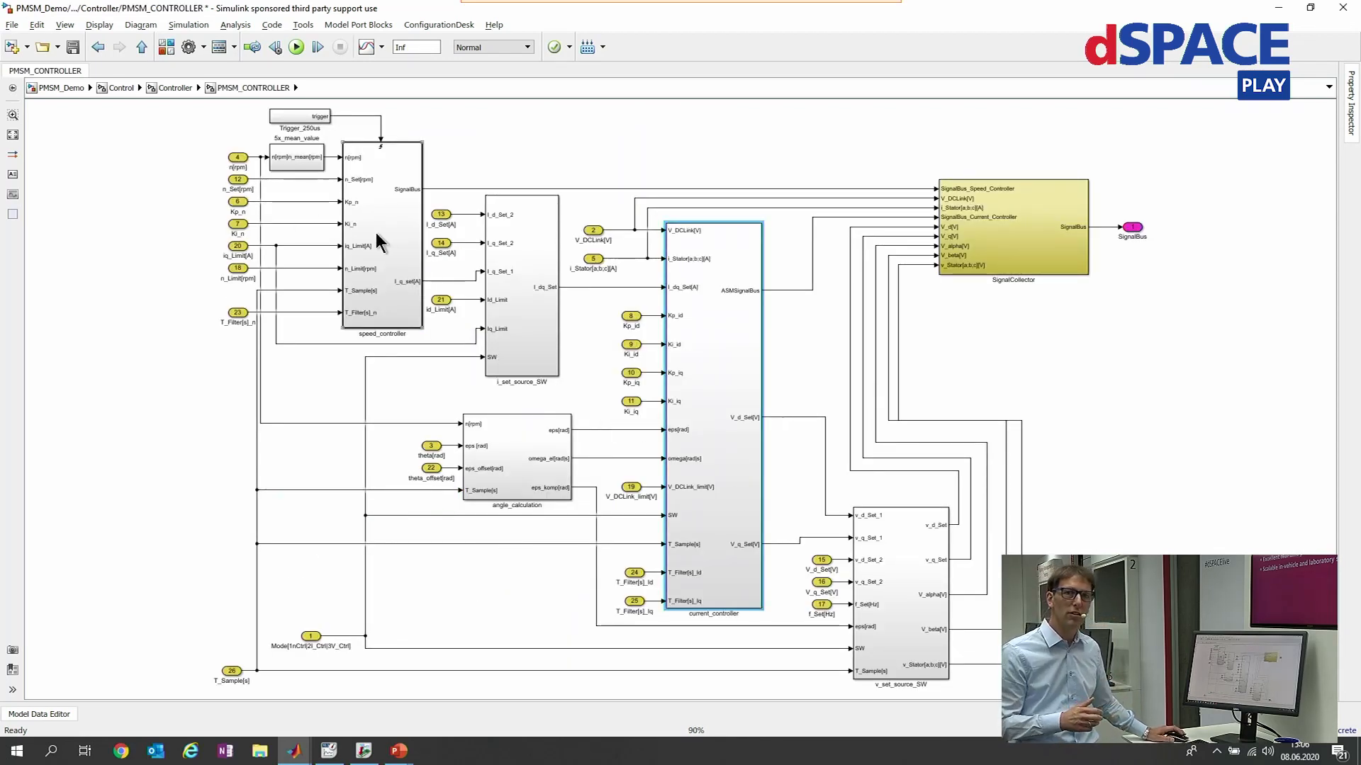
mouse_move(325, 314)
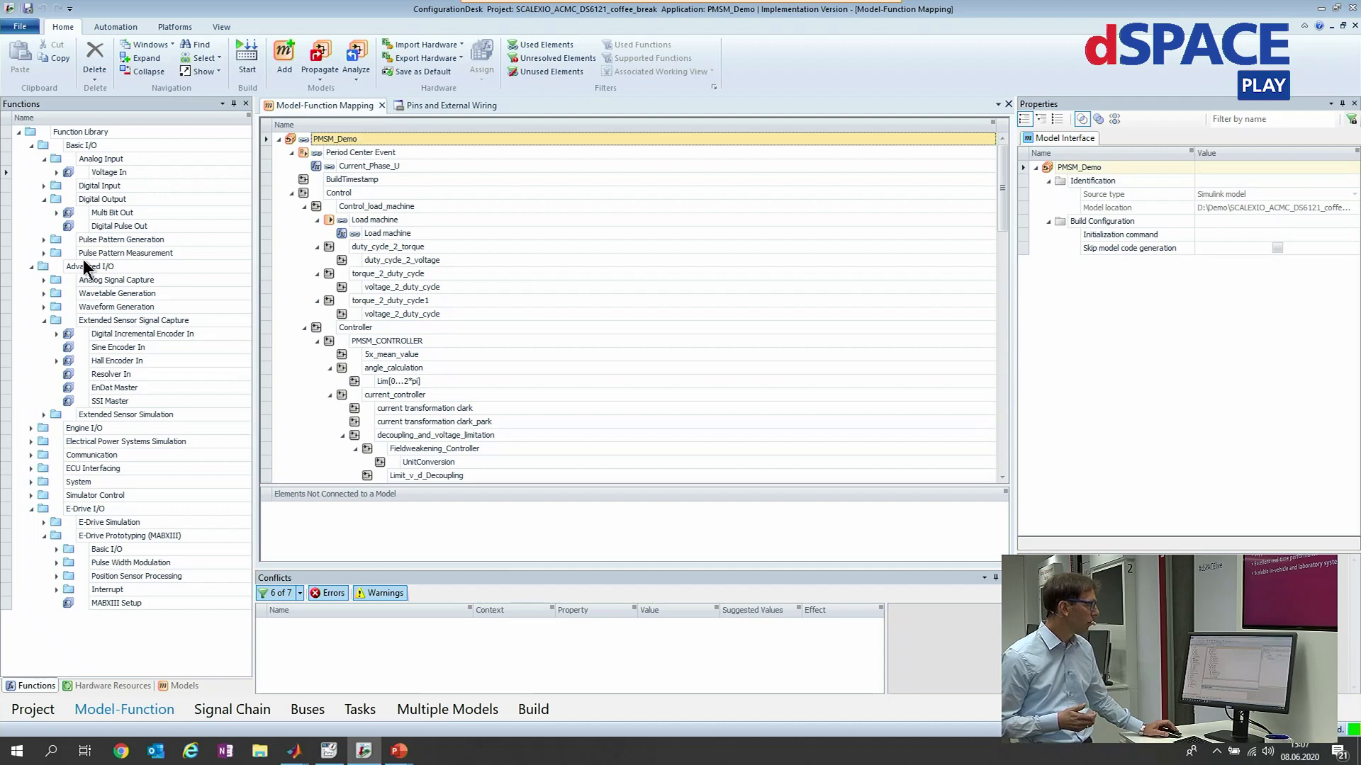
mouse_move(93, 246)
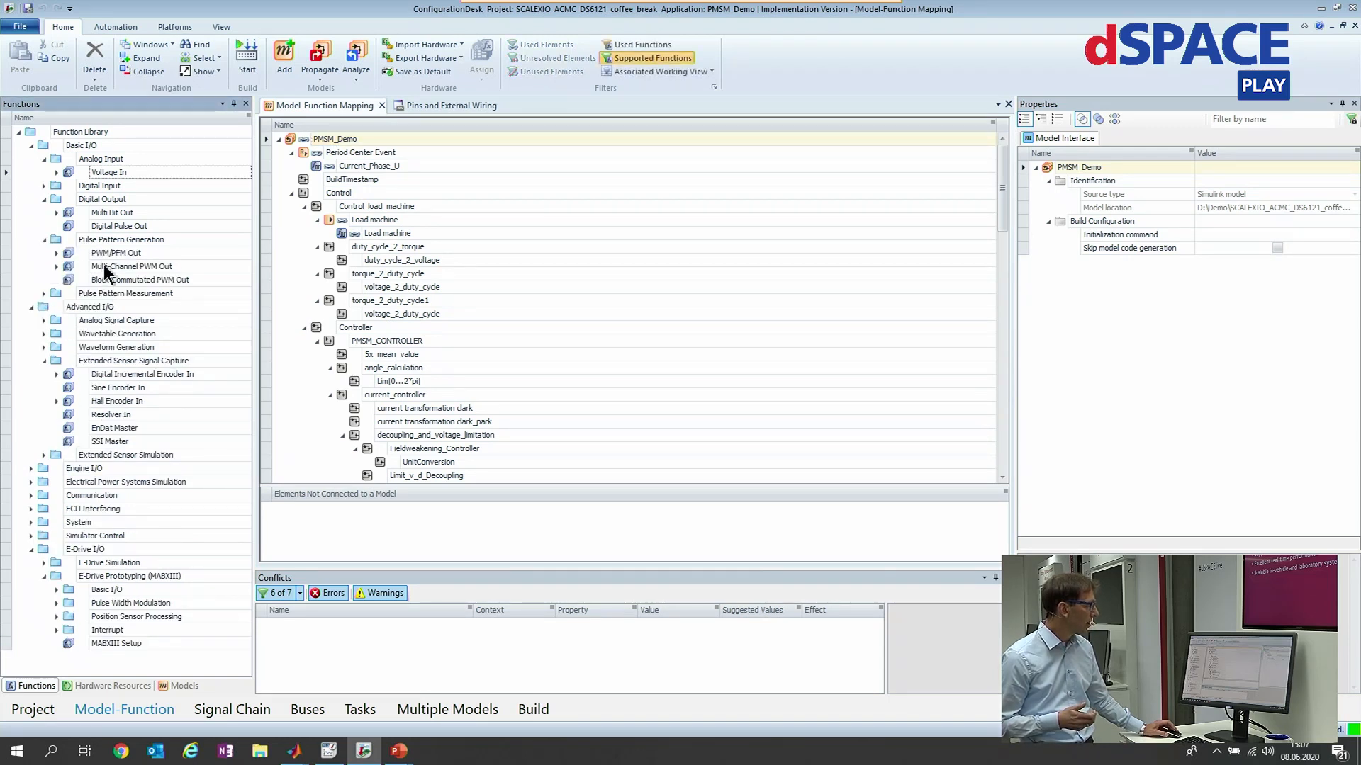
Select Multi-Channel PWM Out under Pulse Pattern Generation to view its properties.
left_click(131, 266)
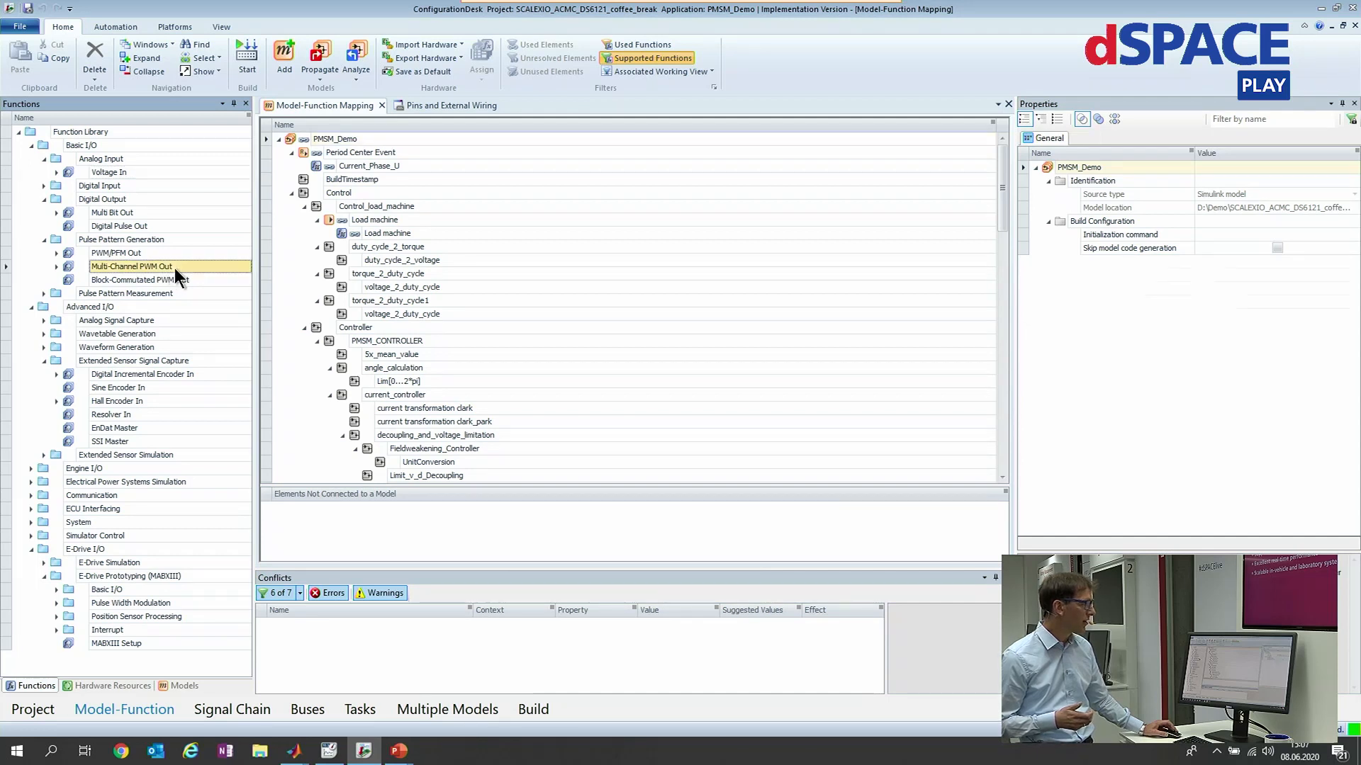
left_click(131, 266)
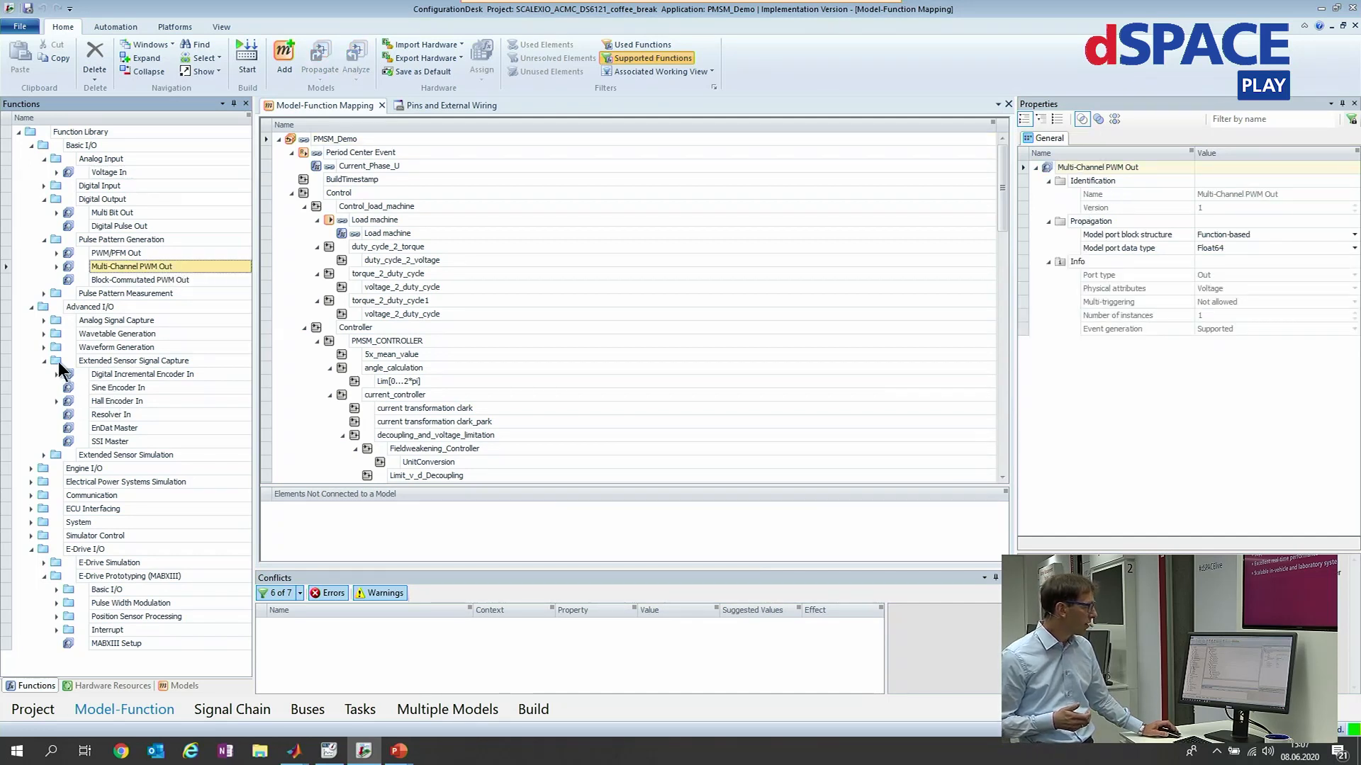
mouse_move(162, 383)
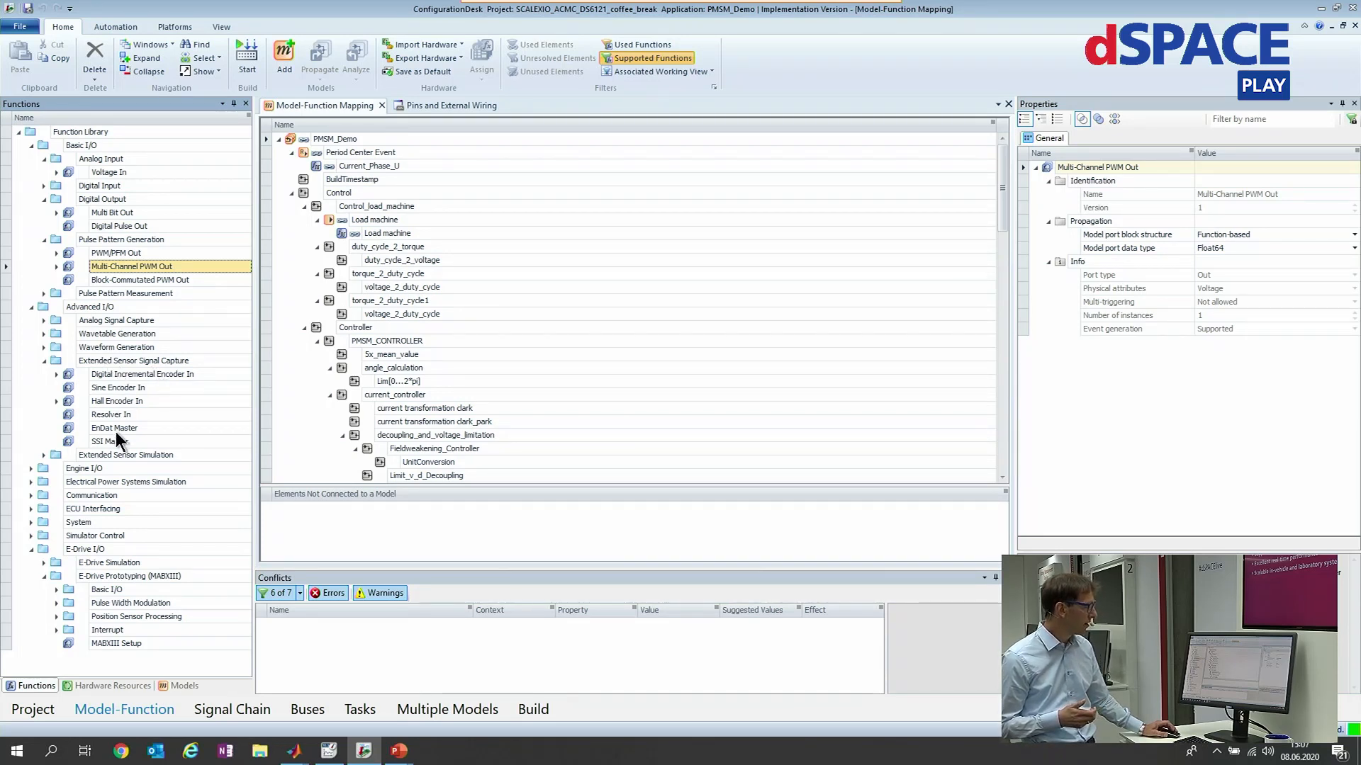
mouse_move(99, 149)
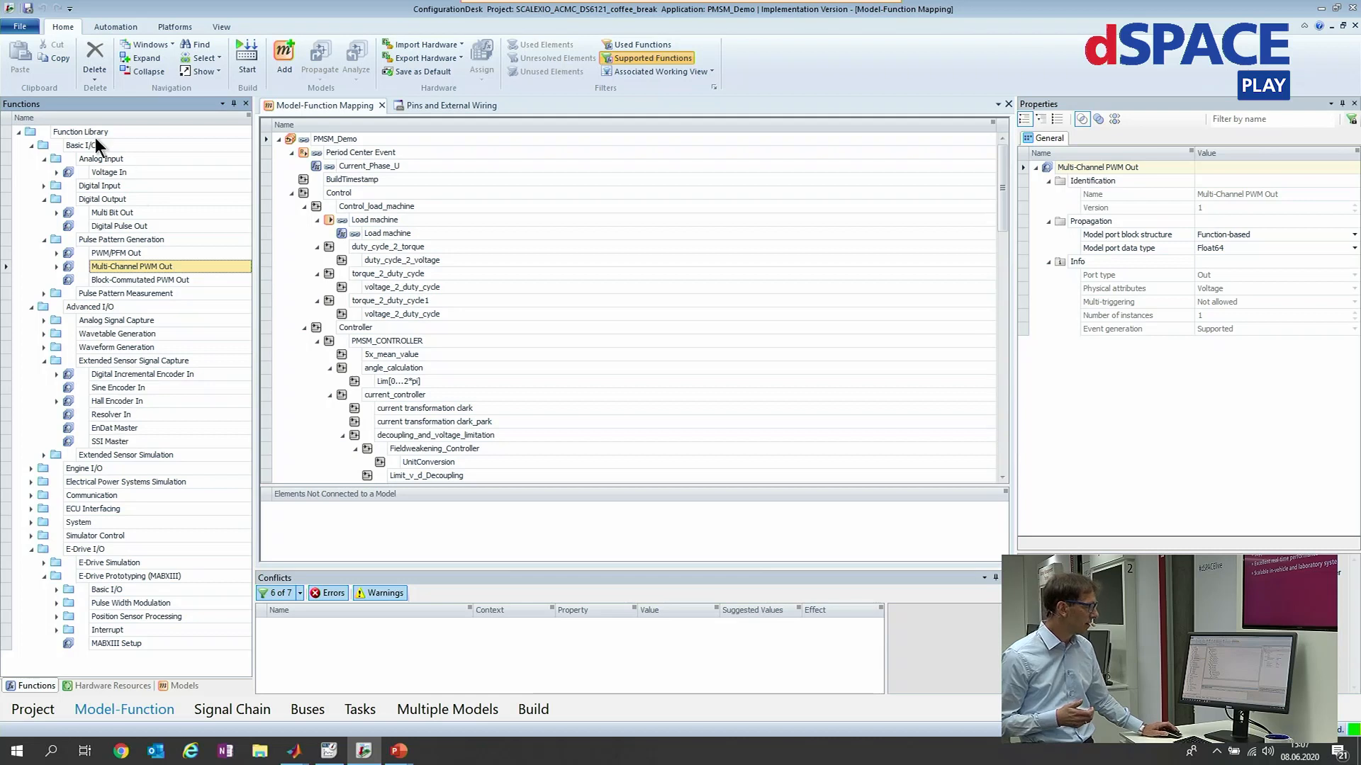
mouse_move(134, 421)
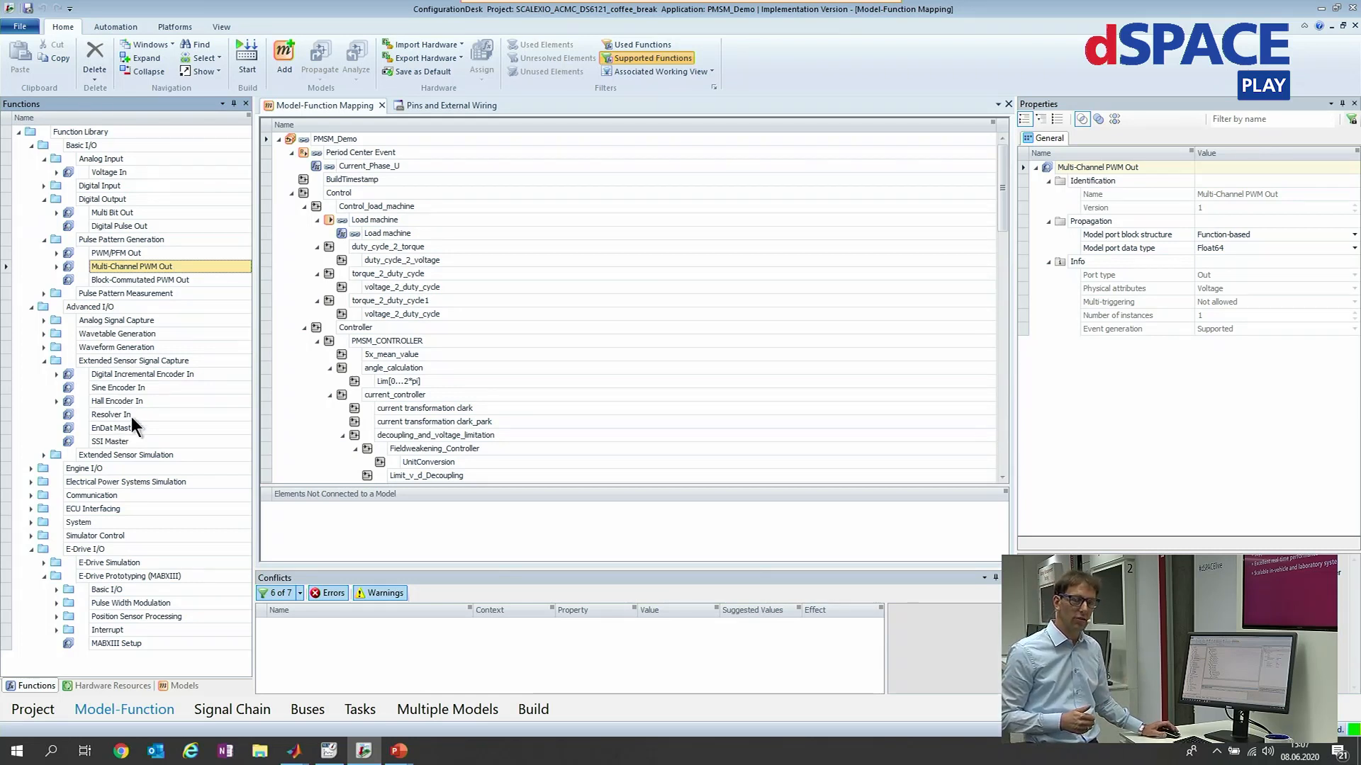
mouse_move(81, 650)
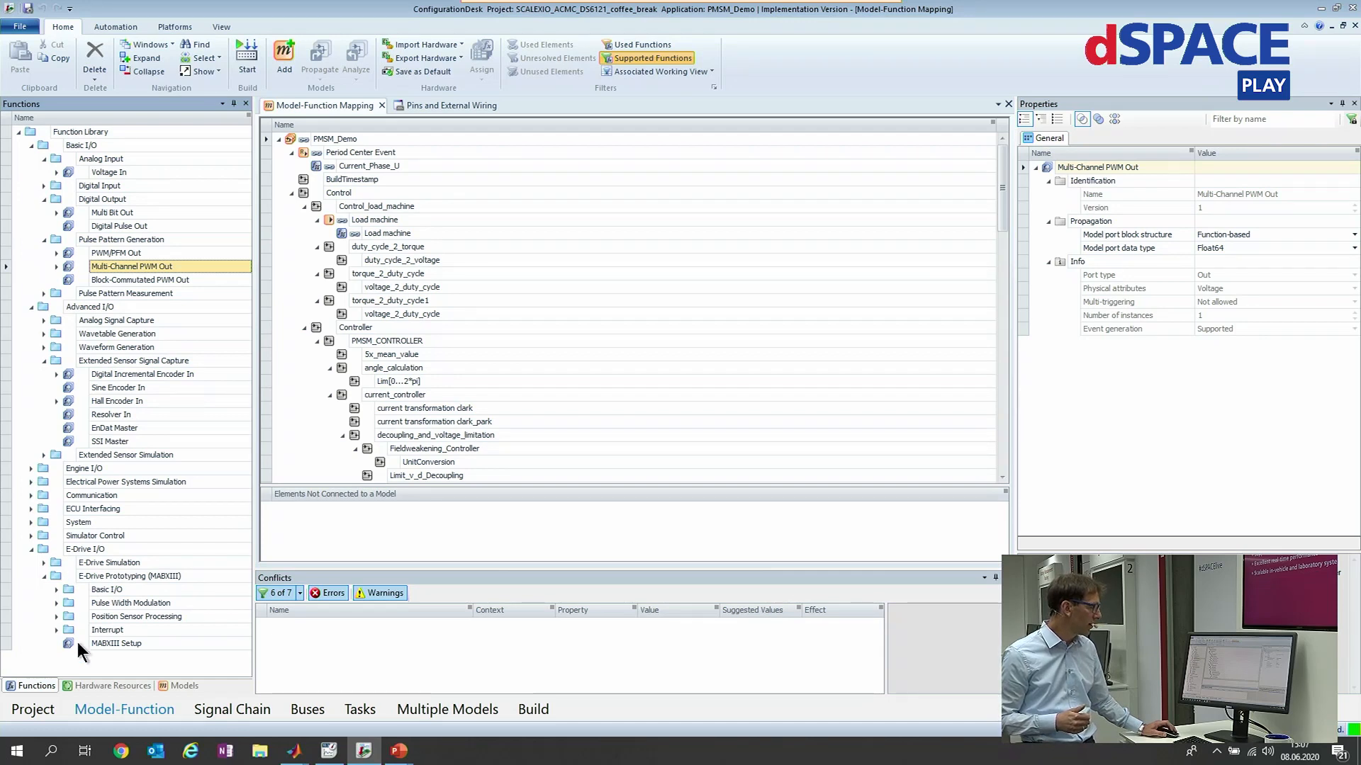
mouse_move(117, 625)
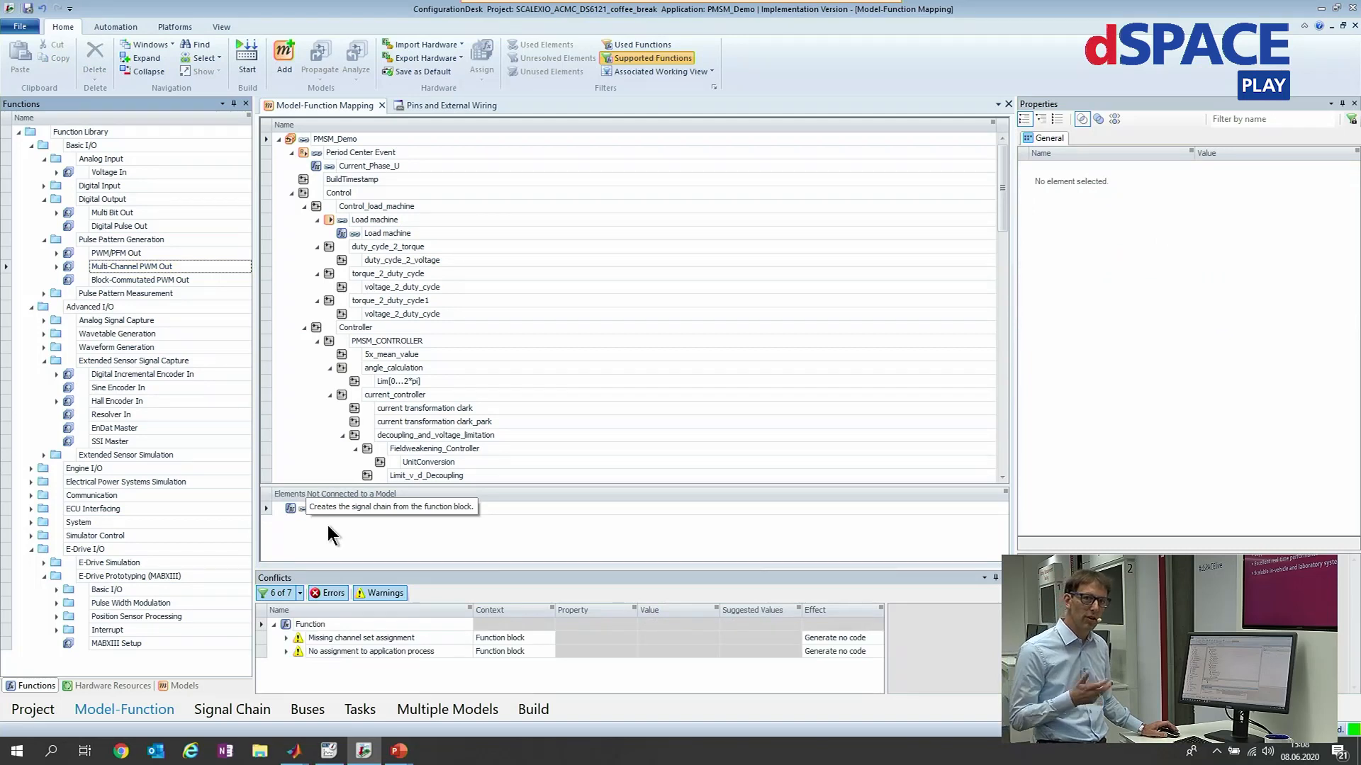
mouse_move(371, 660)
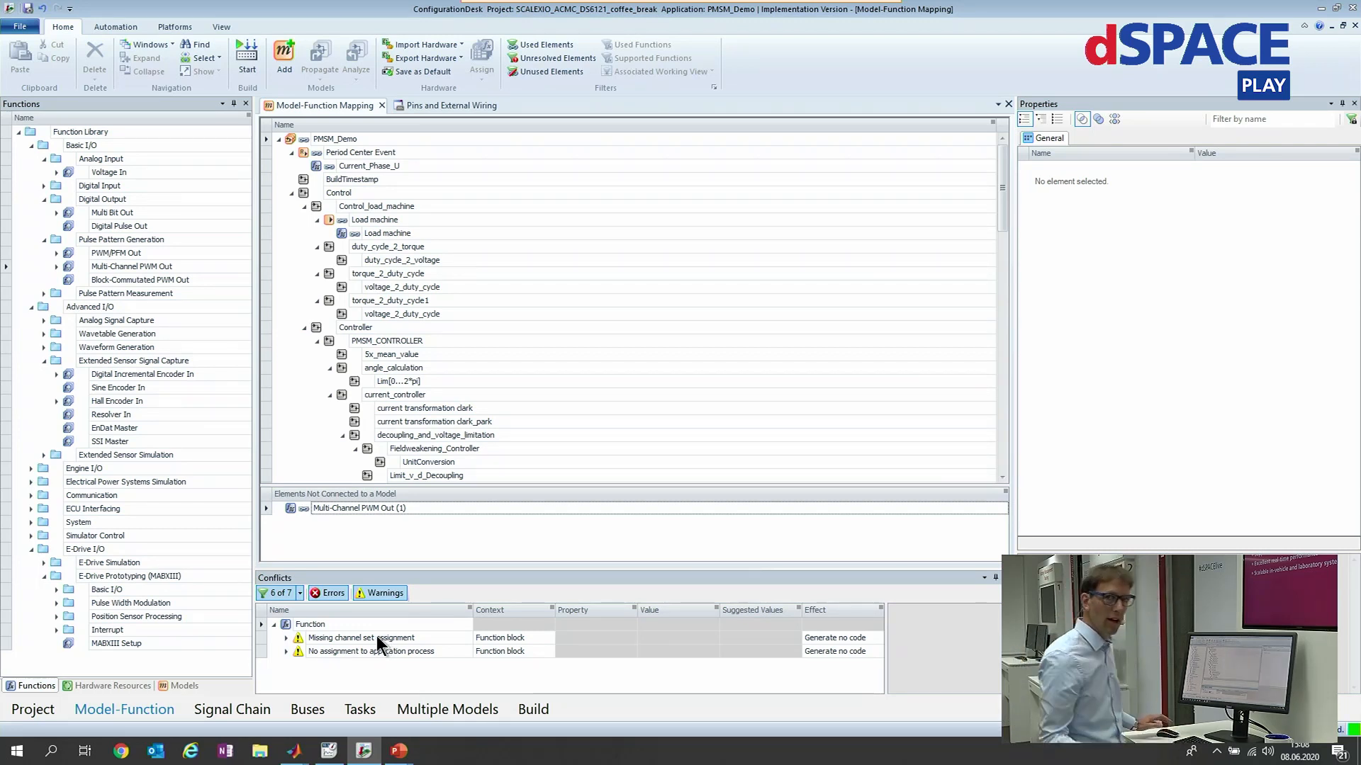
mouse_move(392, 664)
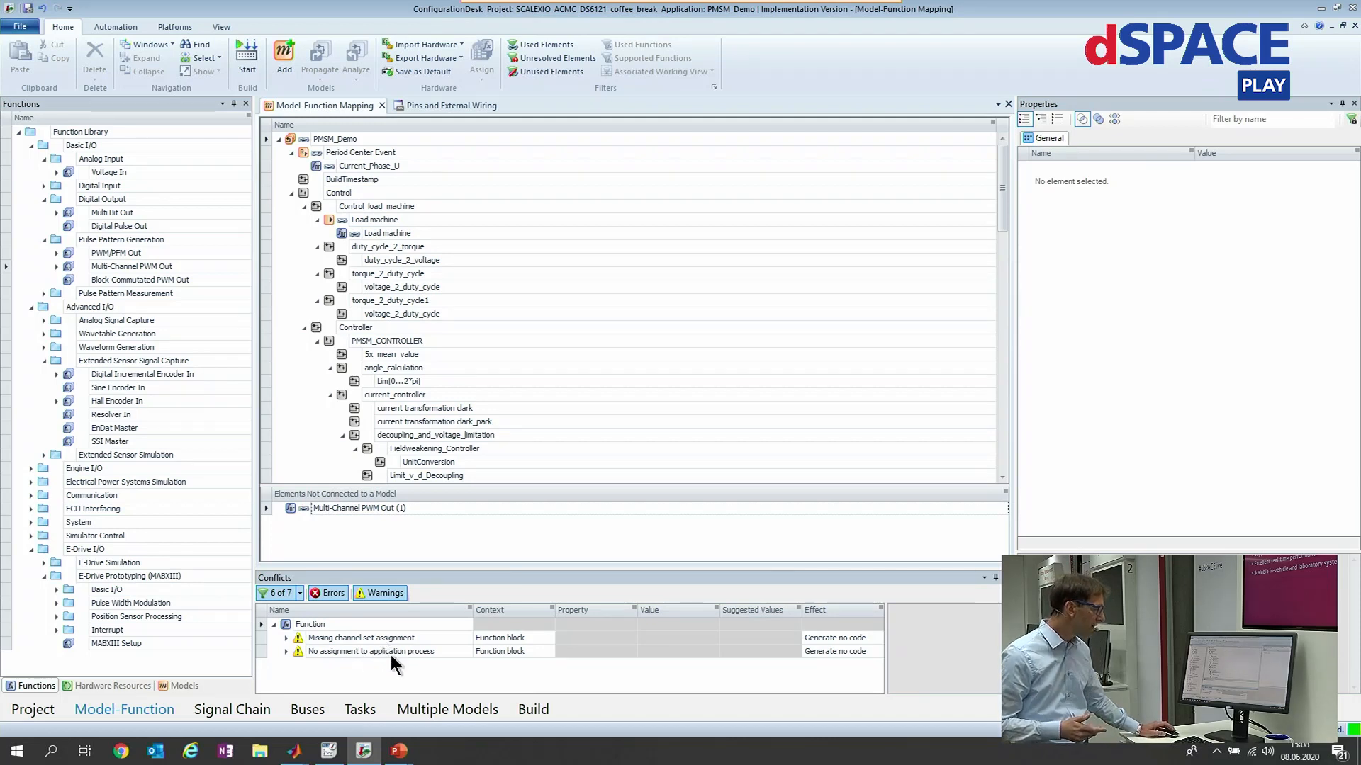
mouse_move(526, 658)
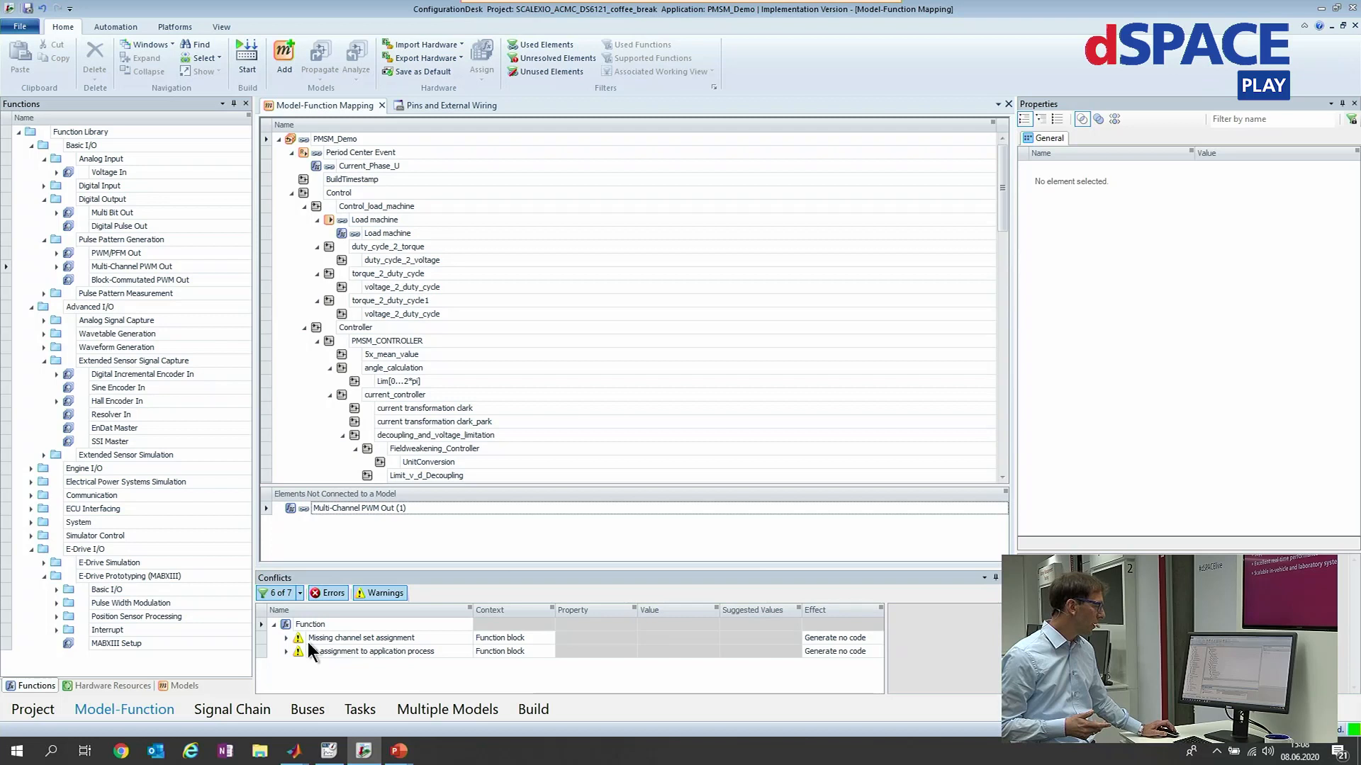
Assign a free hardware channel set to Multi-Channel PWM Out (1).
left_click(362, 637)
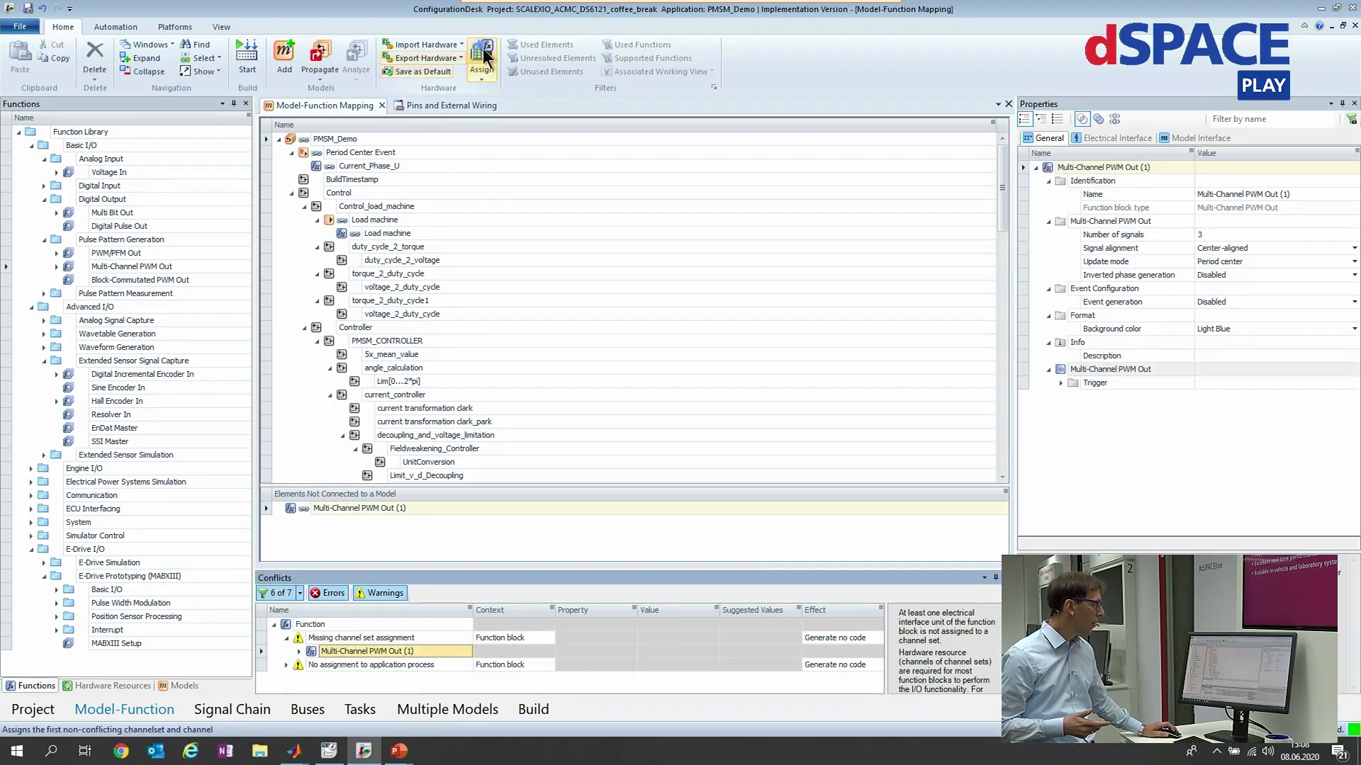
left_click(481, 56)
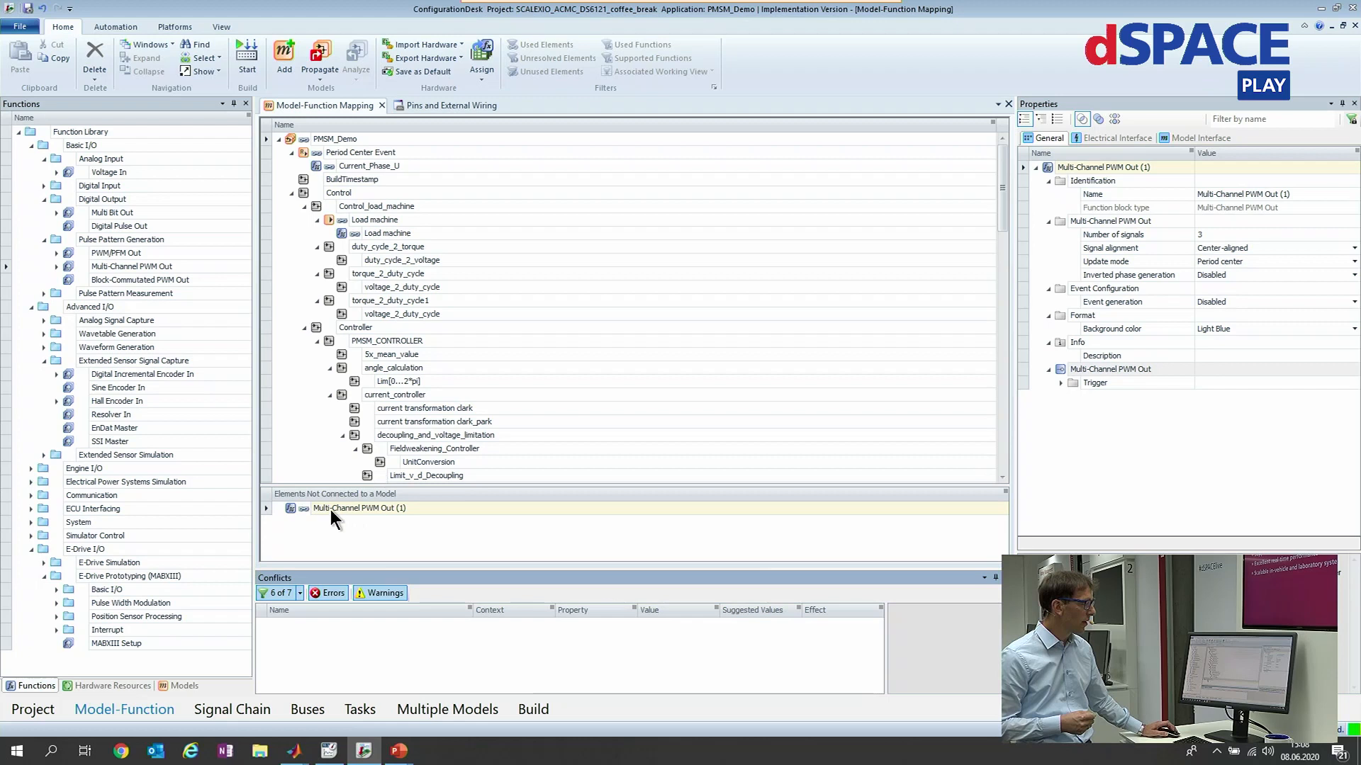
Map unconnected Multi-Channel PWM Out (1) onto the Output subsystem in Model-Function Mapping.
left_click(359, 508)
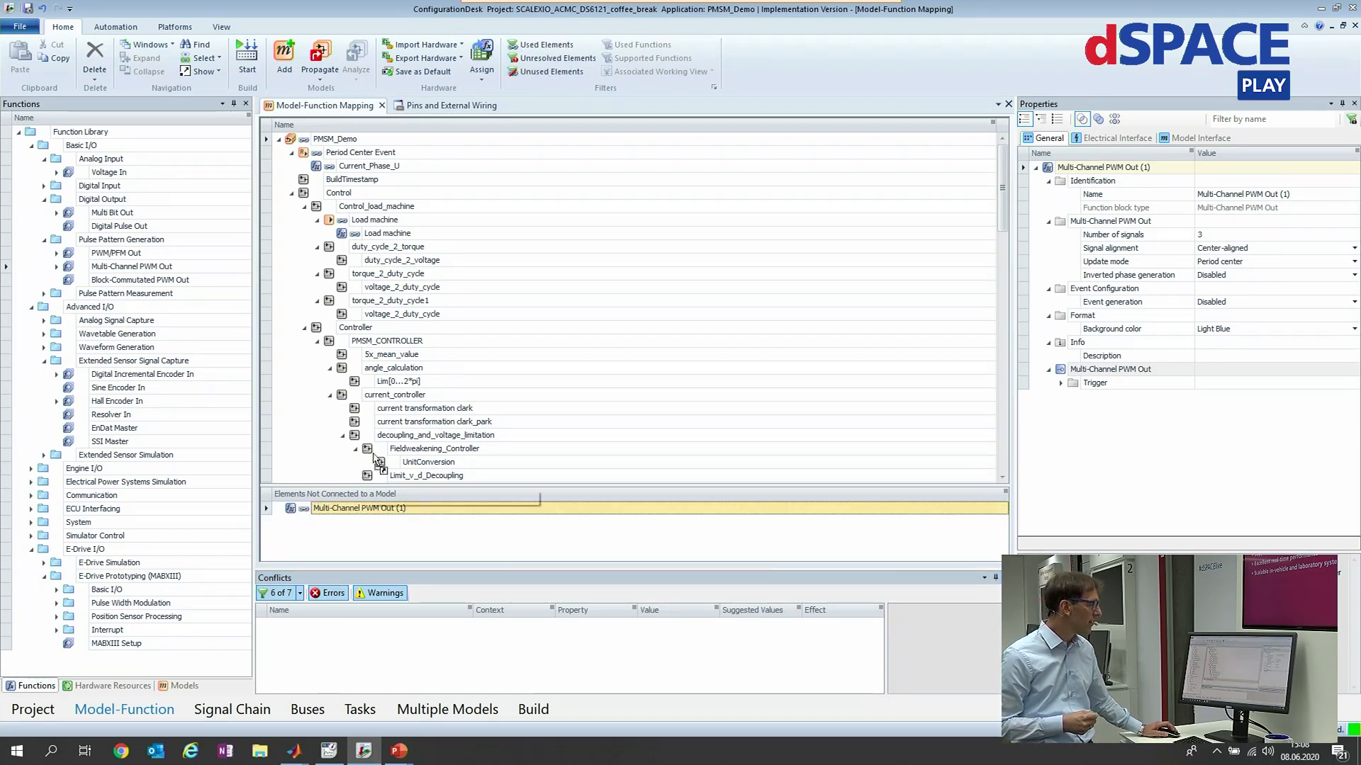
mouse_move(357, 214)
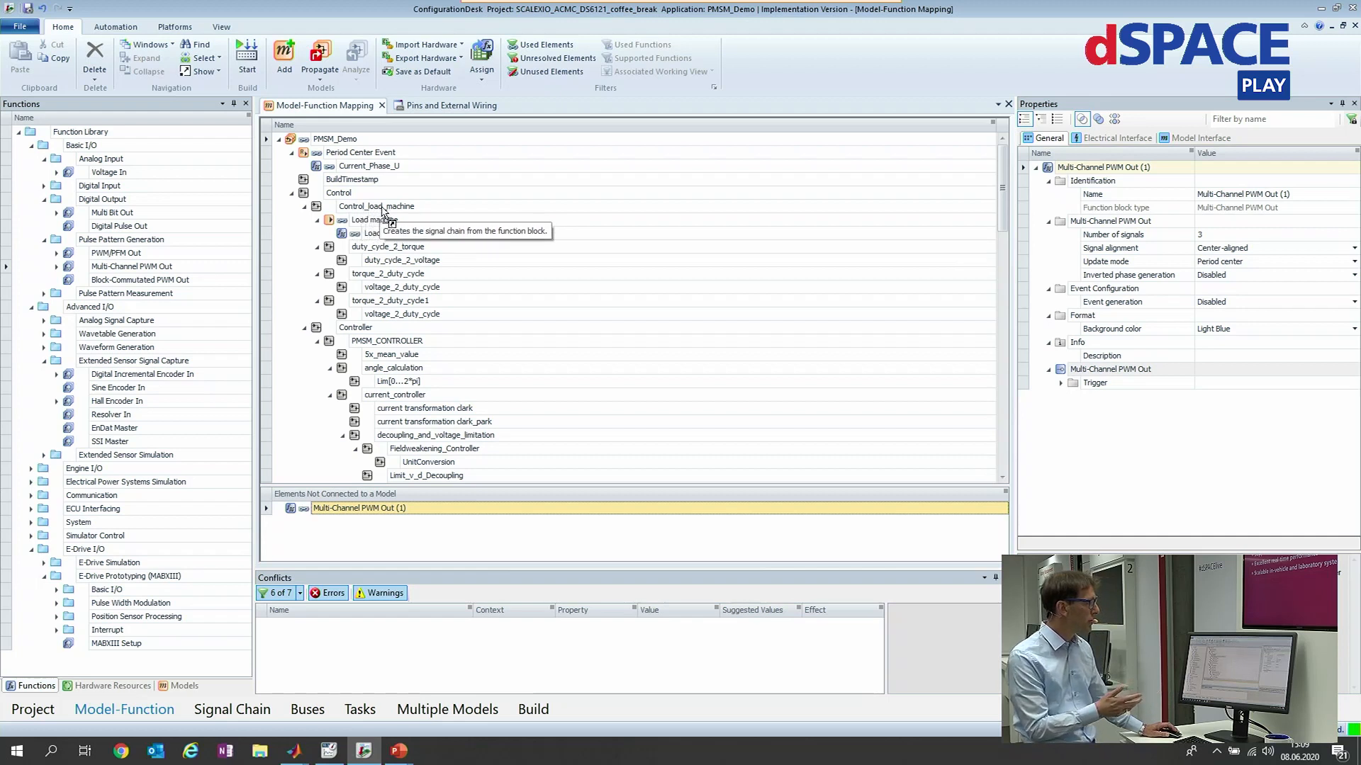
mouse_move(366, 342)
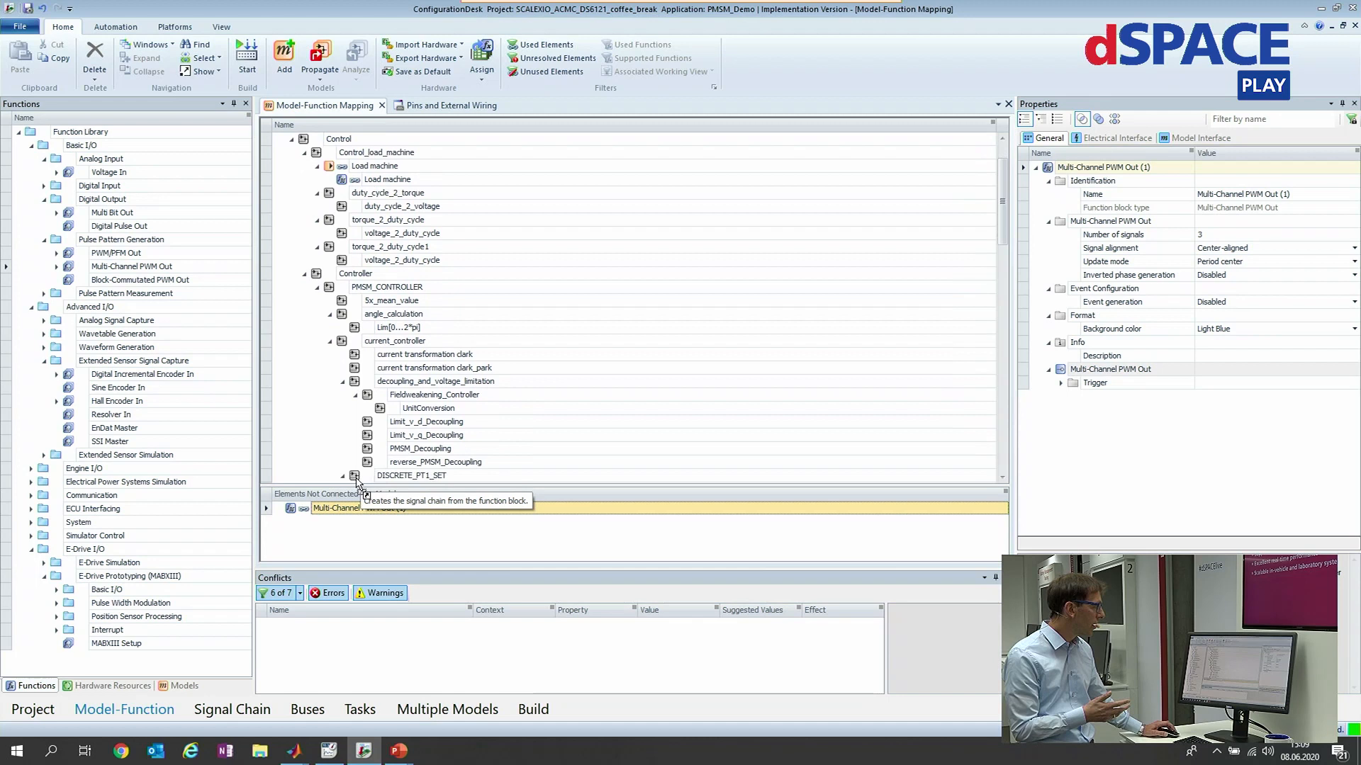
scroll("down", 3)
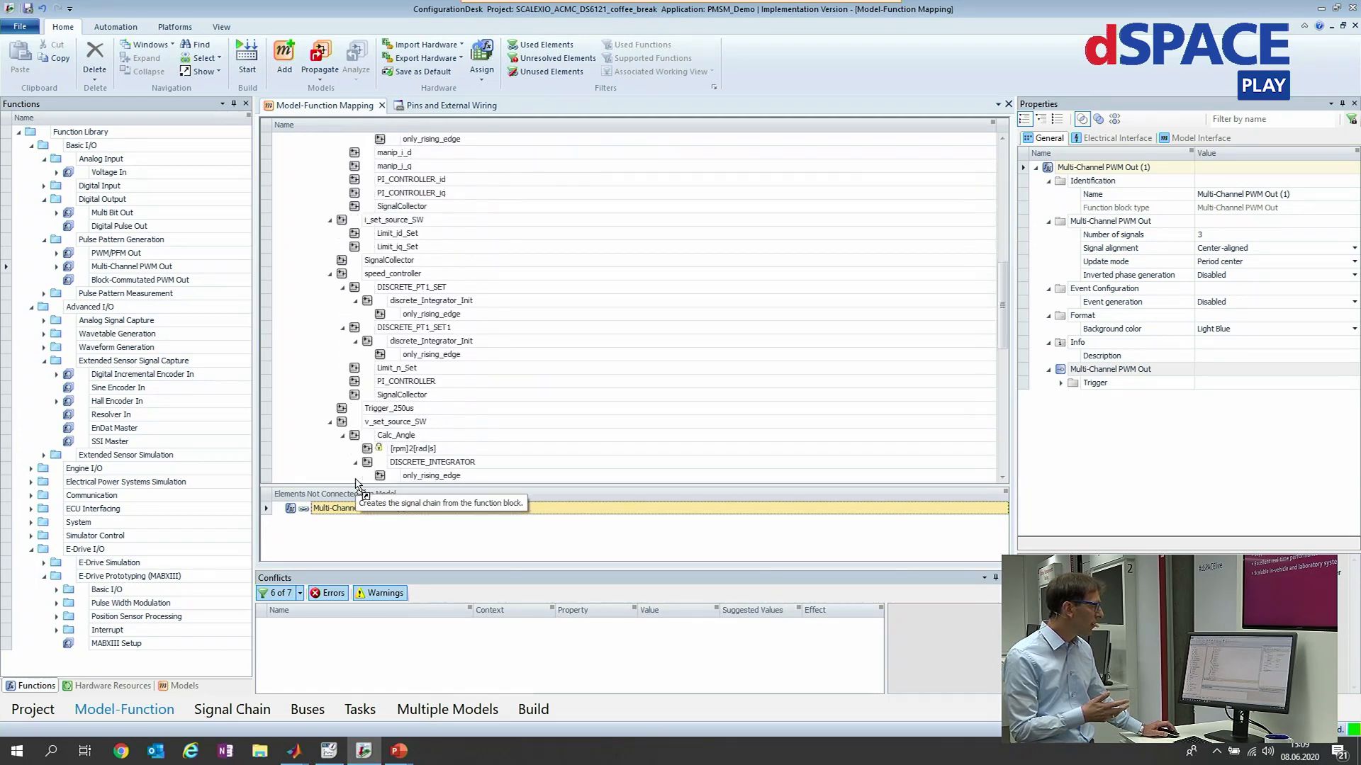
scroll("down", 3)
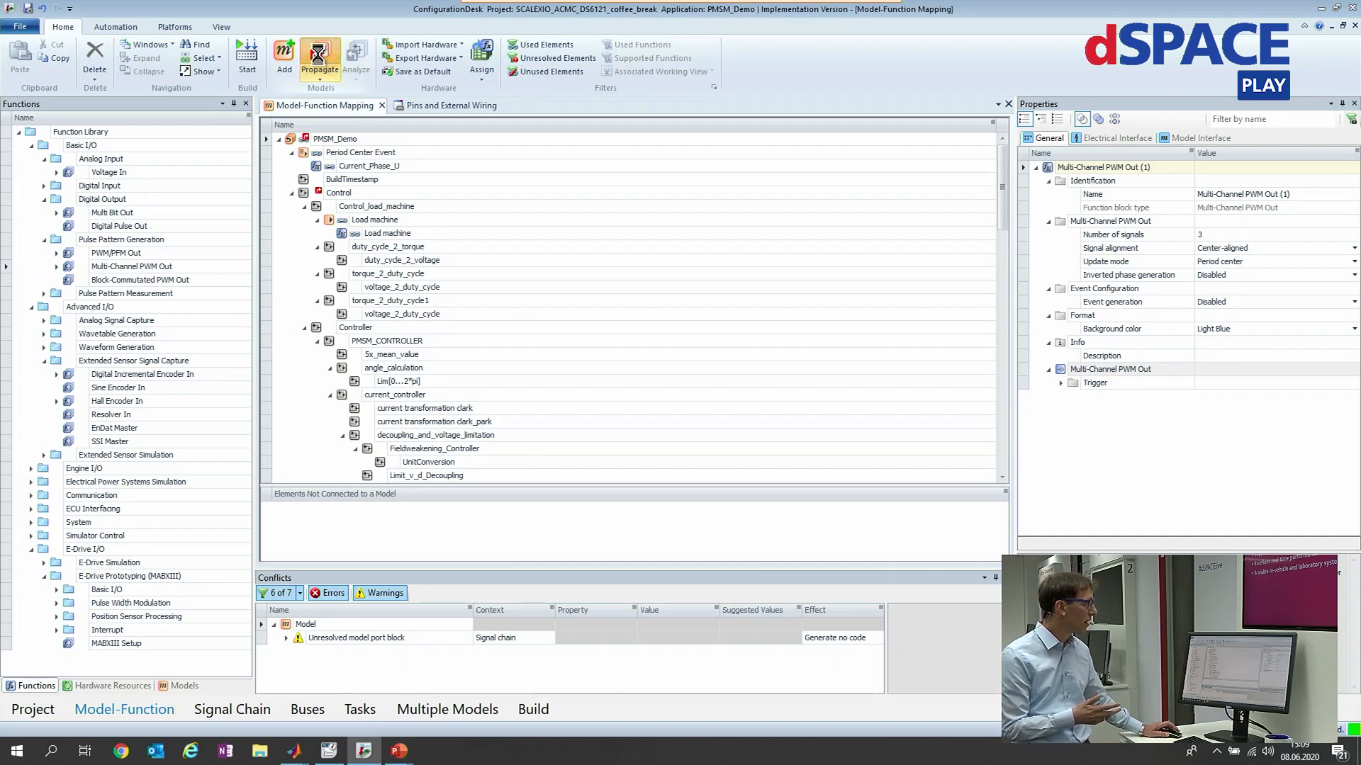
Propagate the function block, then open Output and Three_Phase_PWM in Simulink.
left_click(320, 53)
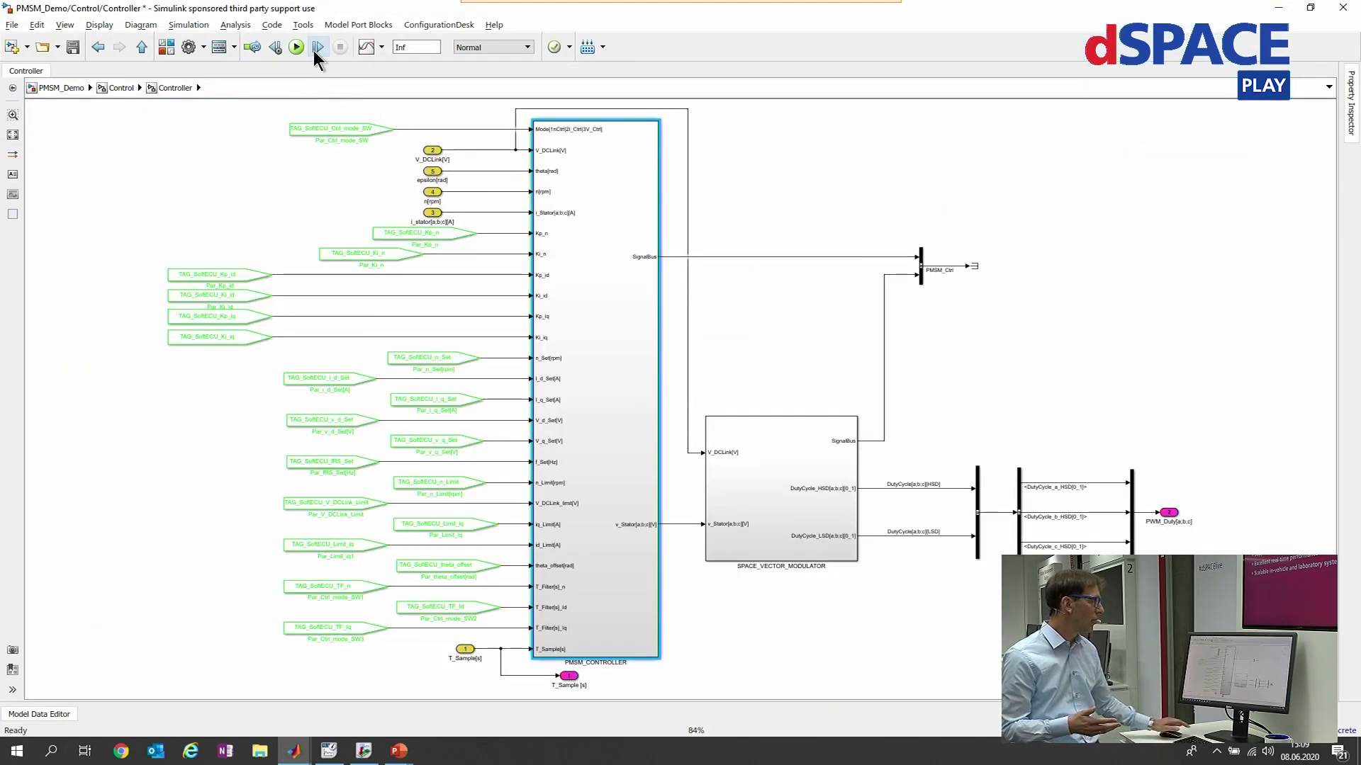
left_click(121, 87)
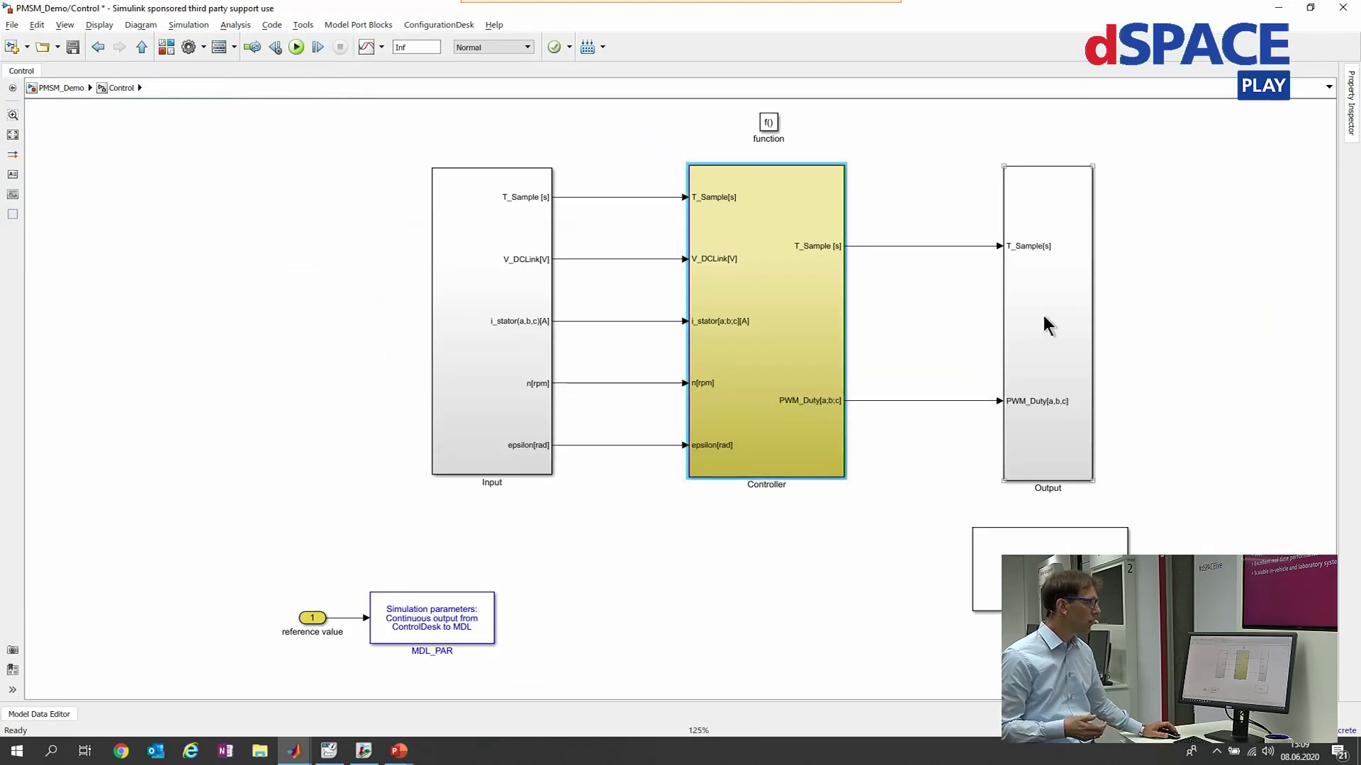
double_click(1047, 325)
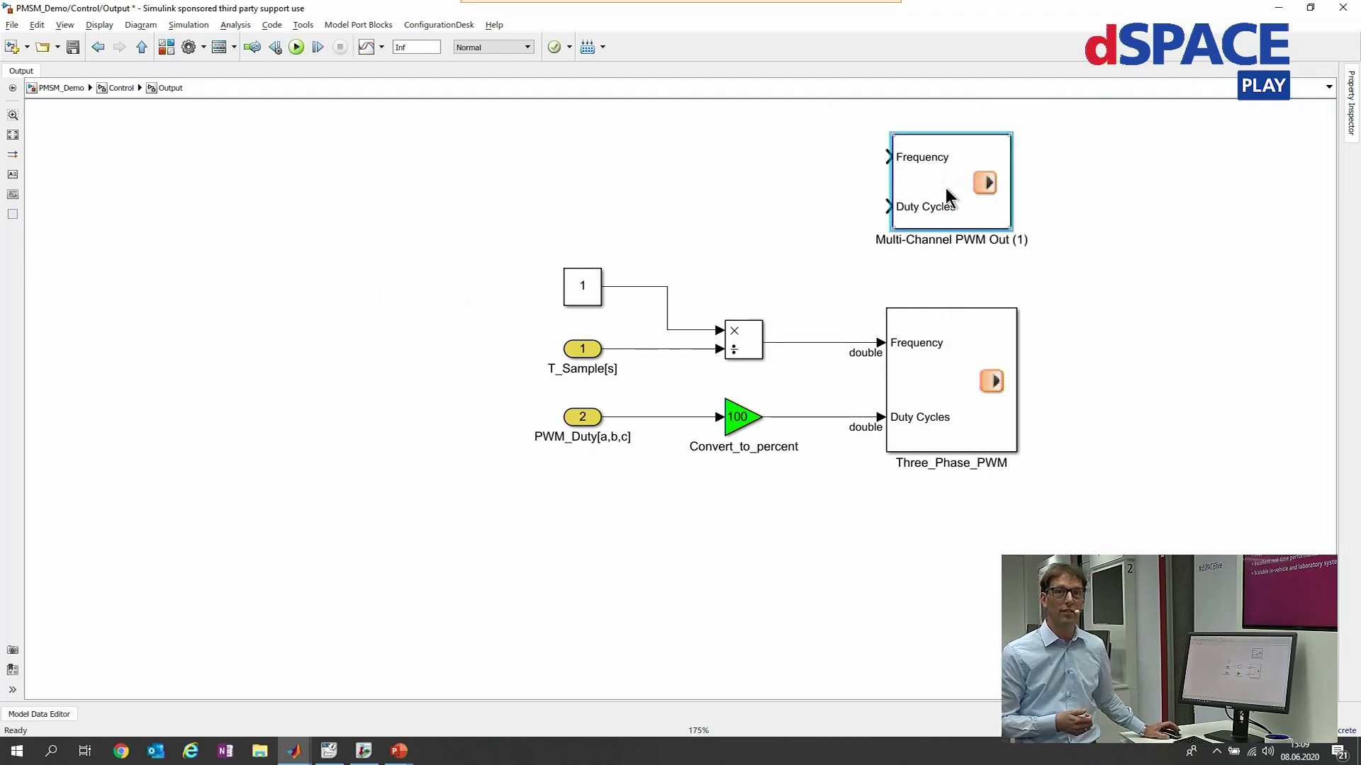
mouse_move(1008, 255)
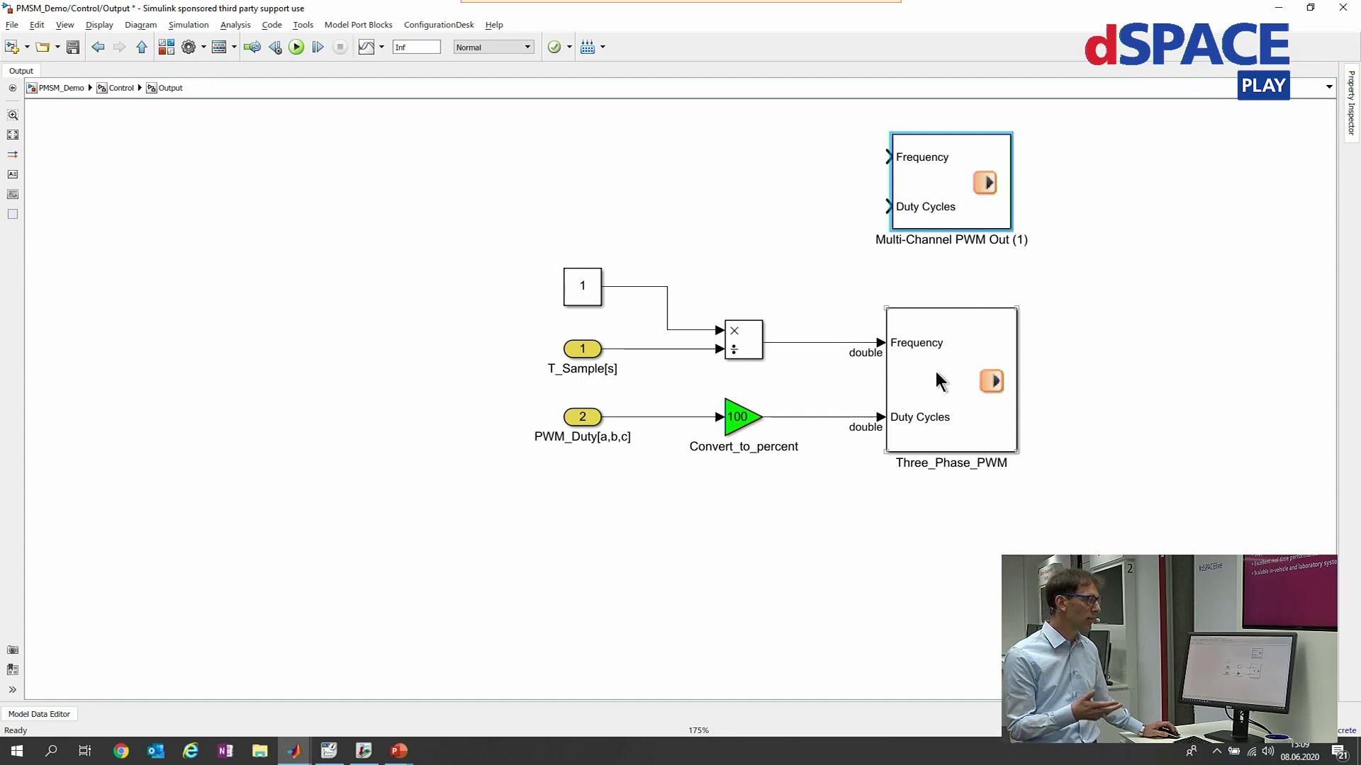
left_click(931, 384)
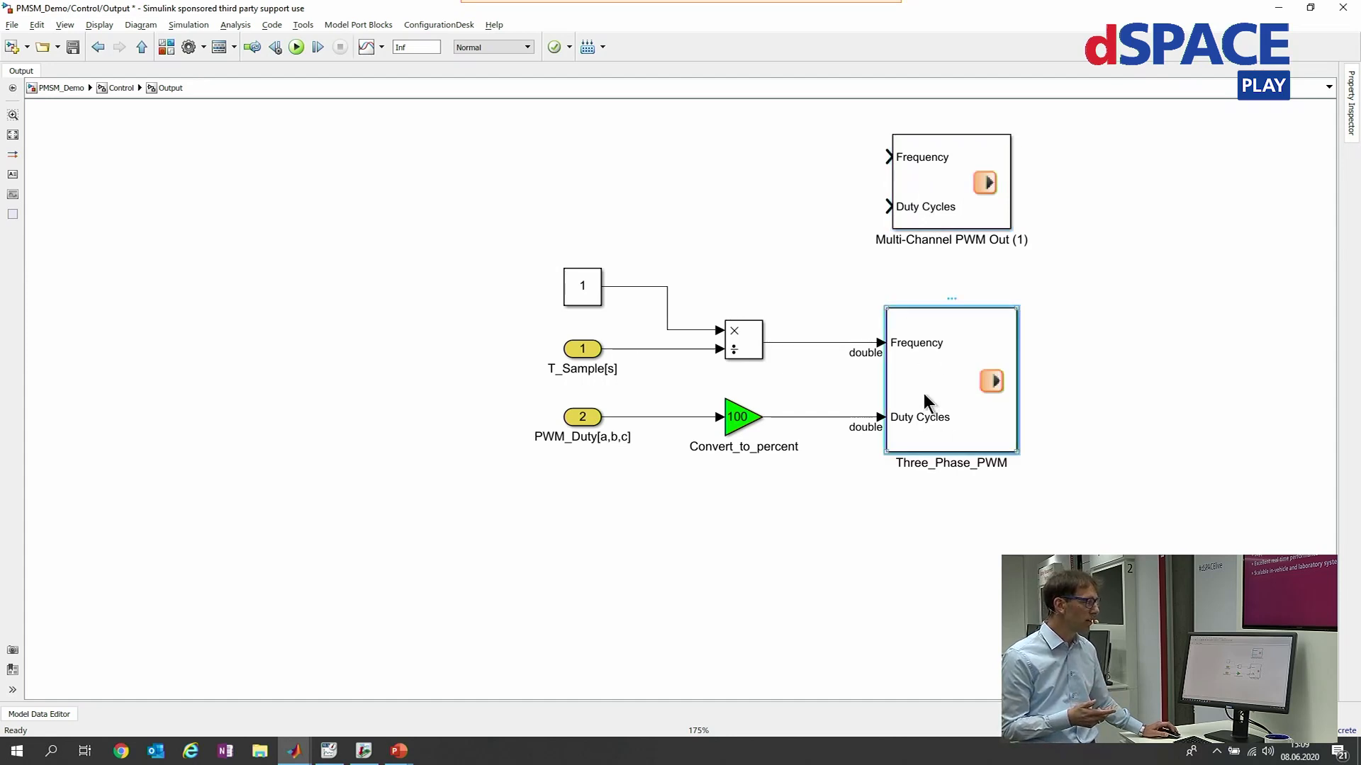
mouse_move(931, 388)
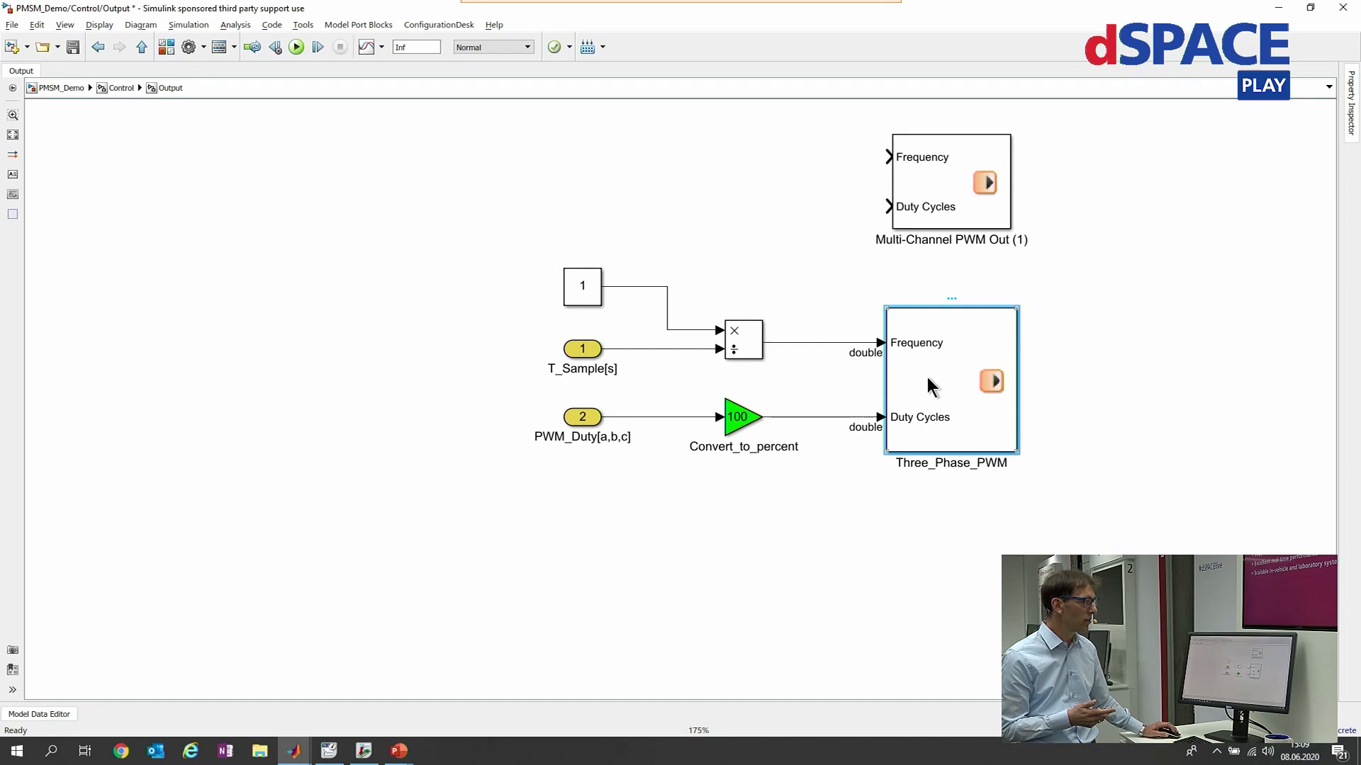
double_click(932, 385)
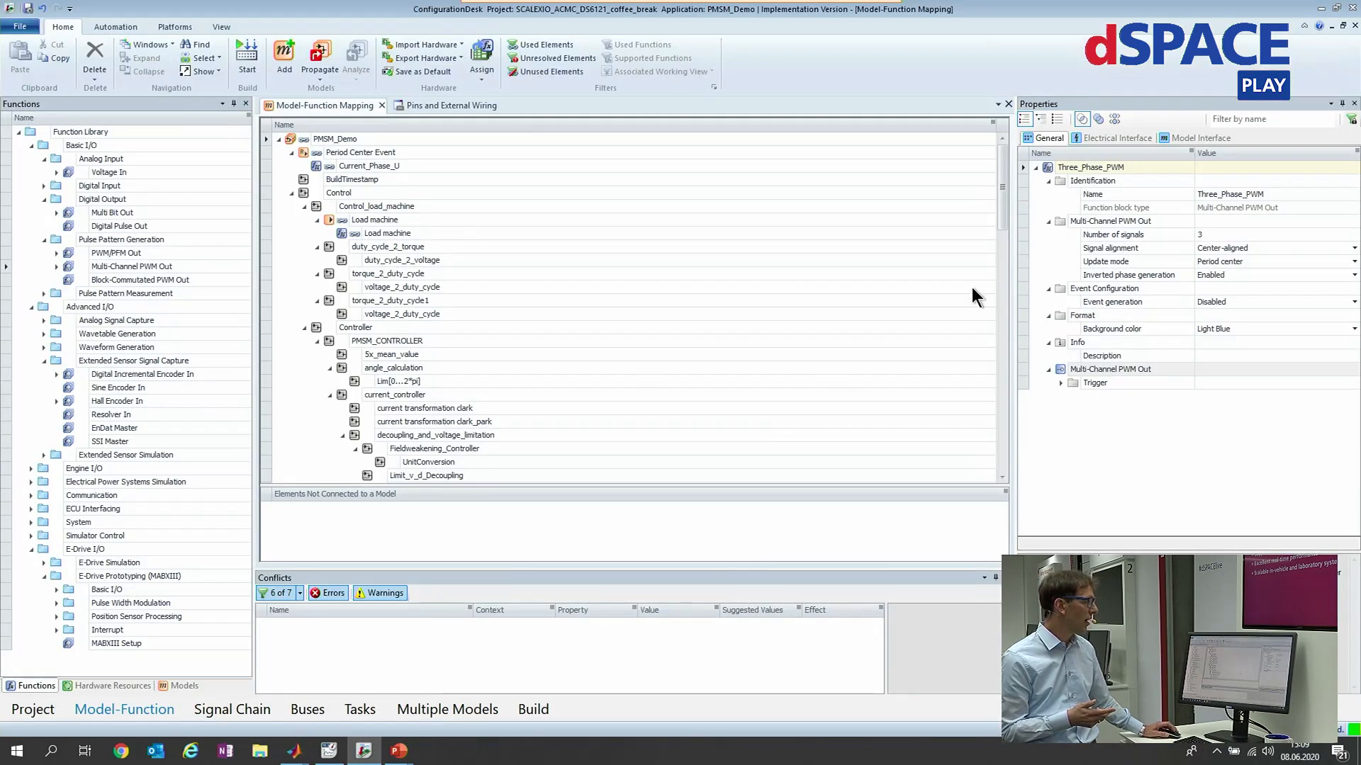
Review Three_Phase_PWM under the Output subsystem, then switch to ControlDesk.
scroll("down", 3)
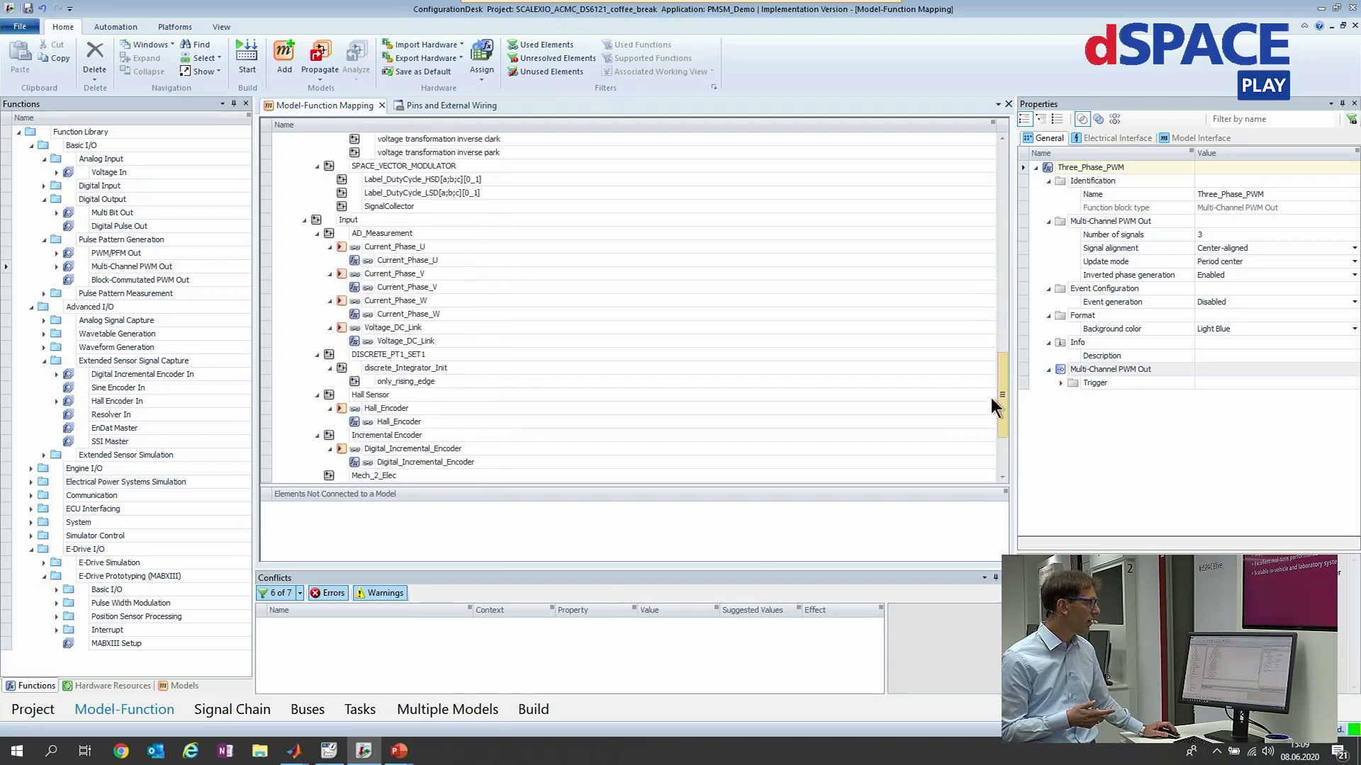
scroll("down", 3)
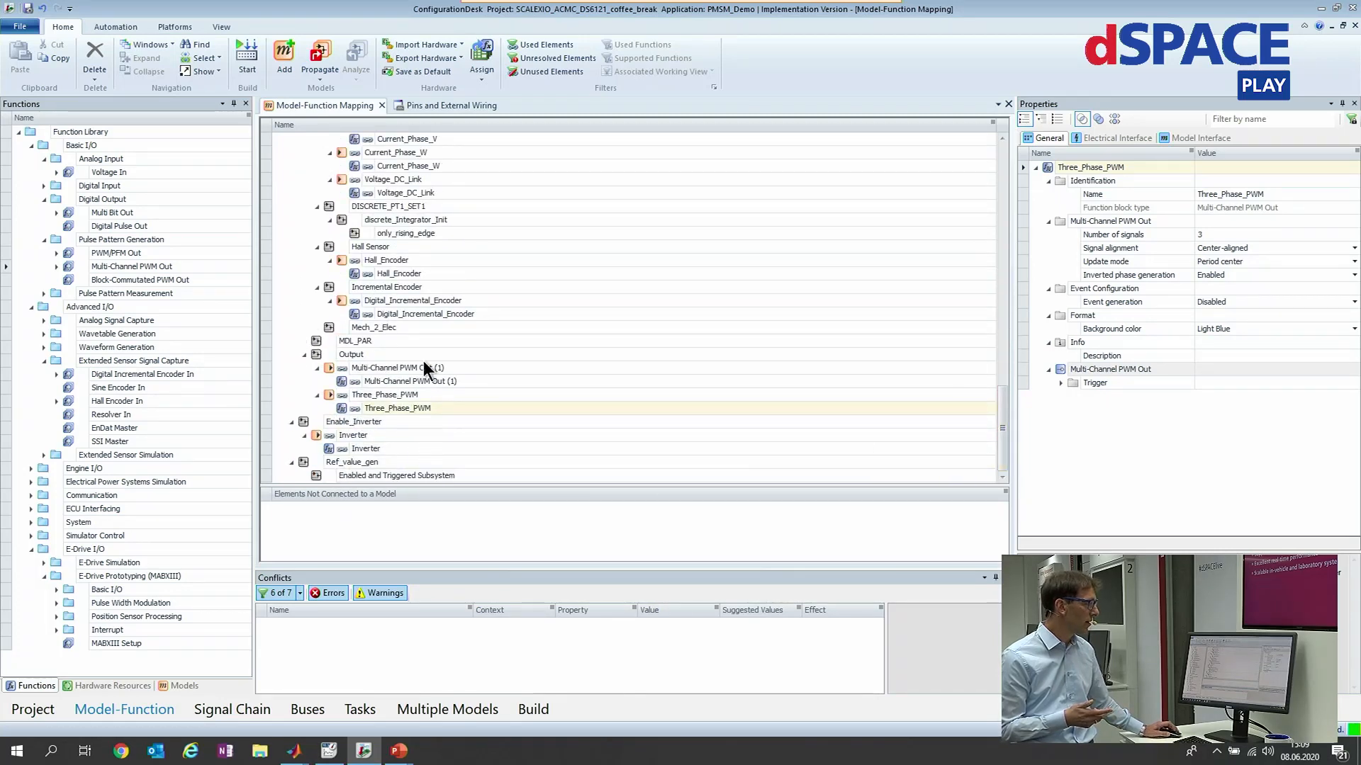
mouse_move(445, 403)
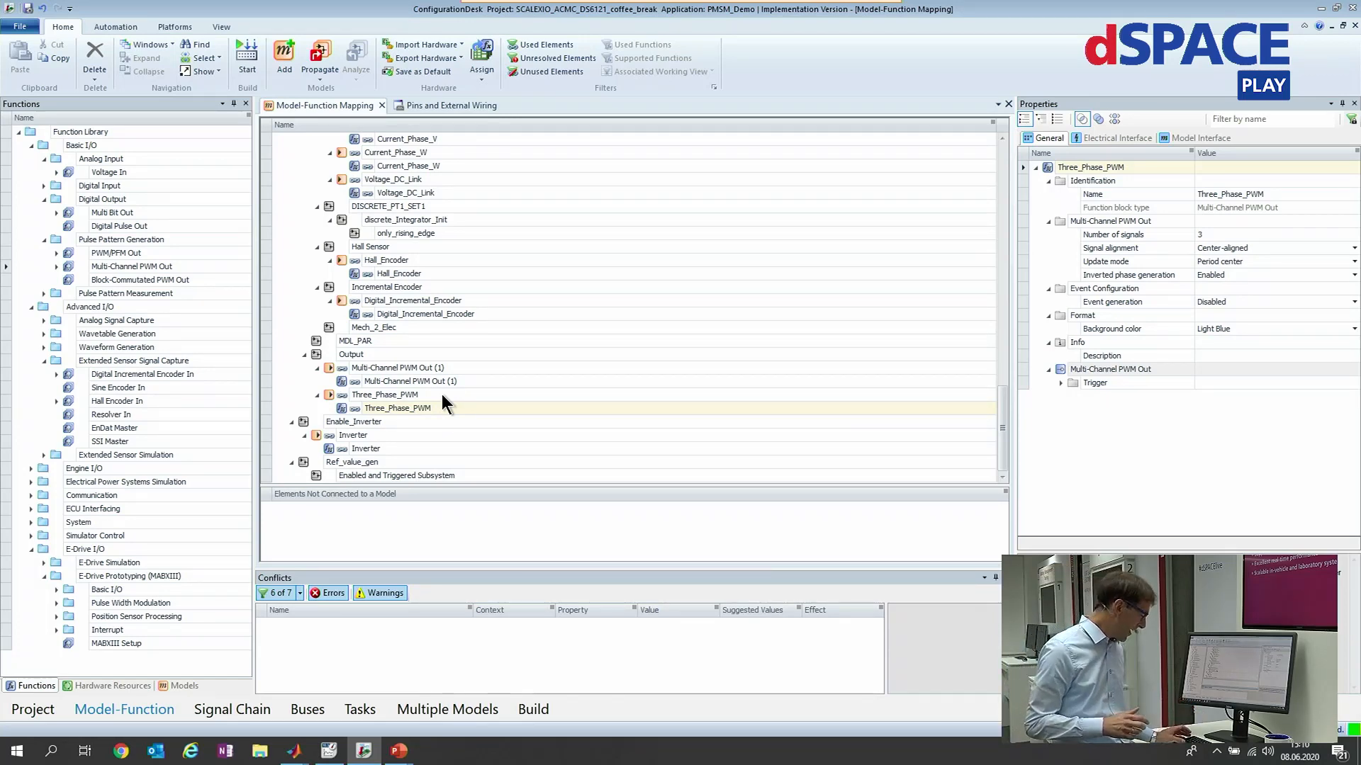
double_click(397, 407)
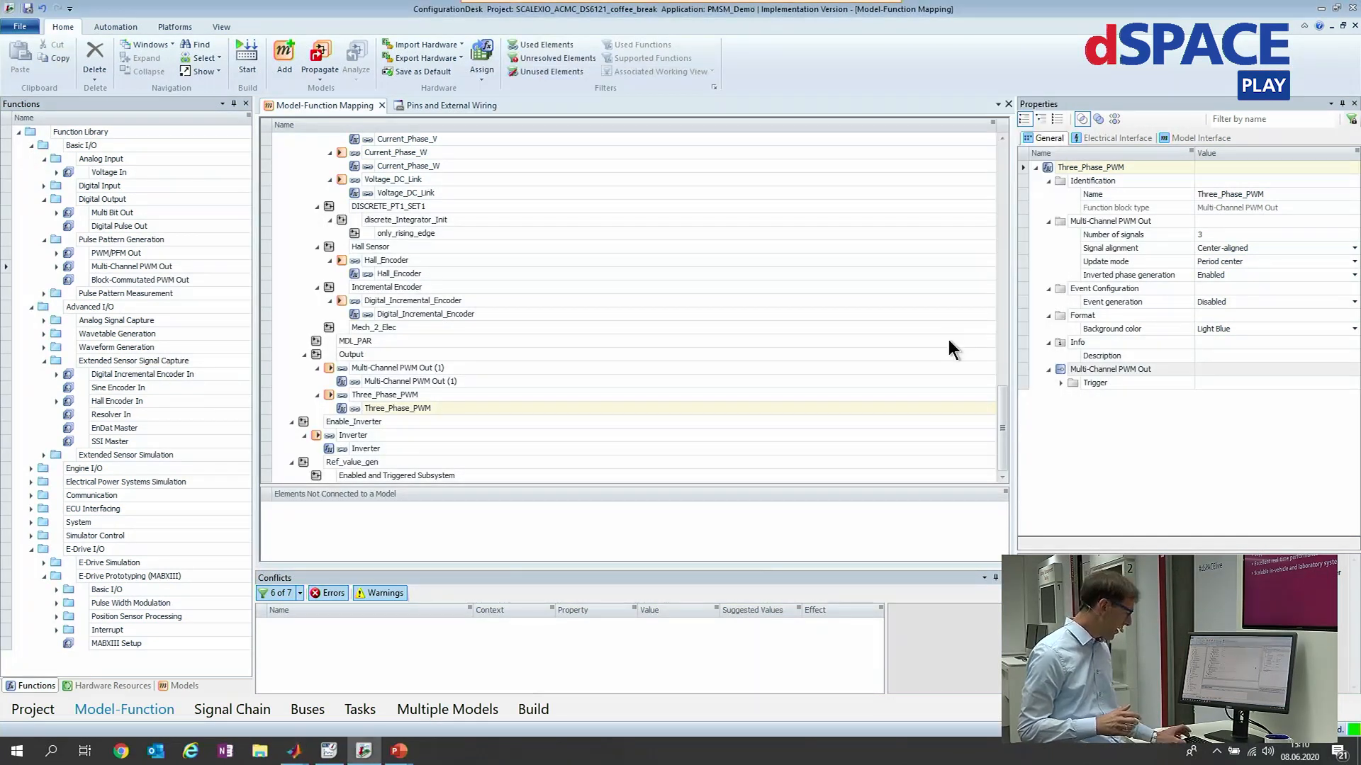
key("alt+tab")
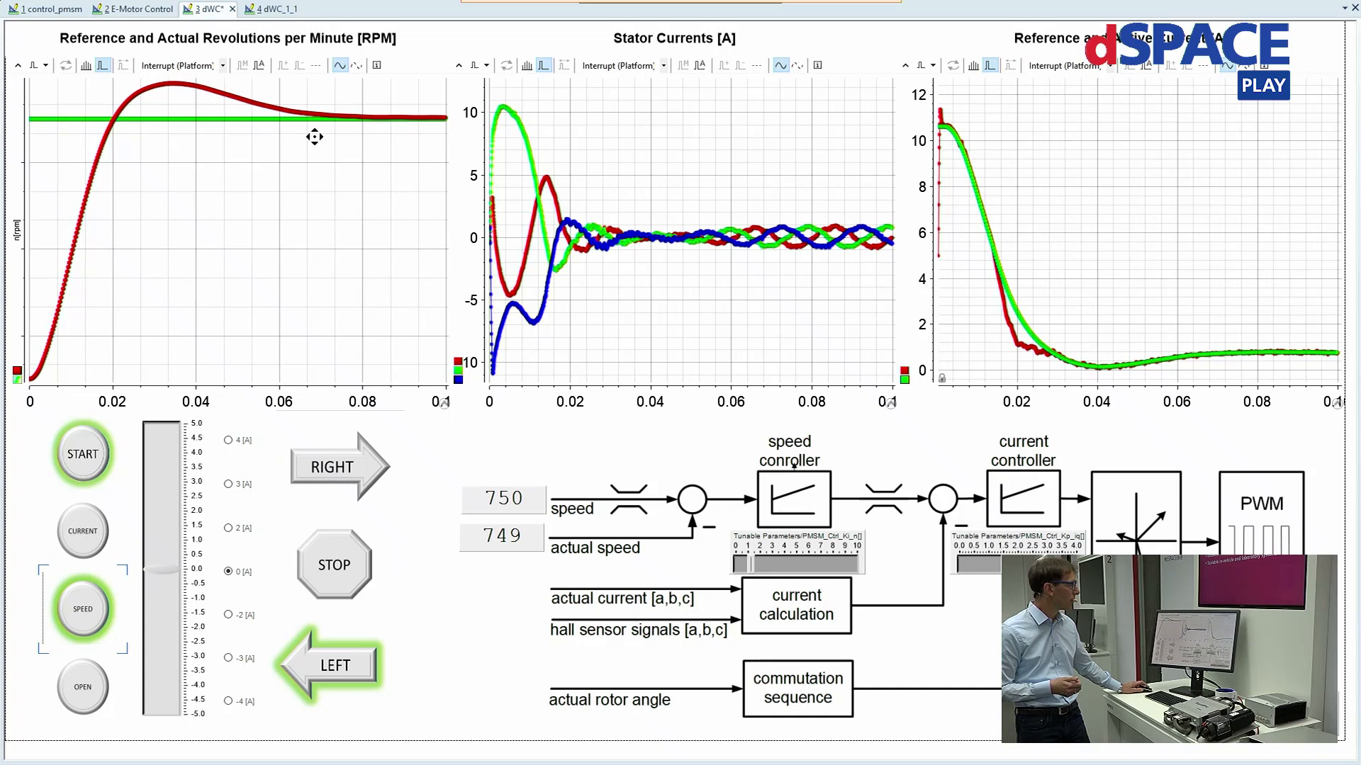
Run the PMSM motor in speed mode at 750 rpm and watch the plots.
left_click(335, 467)
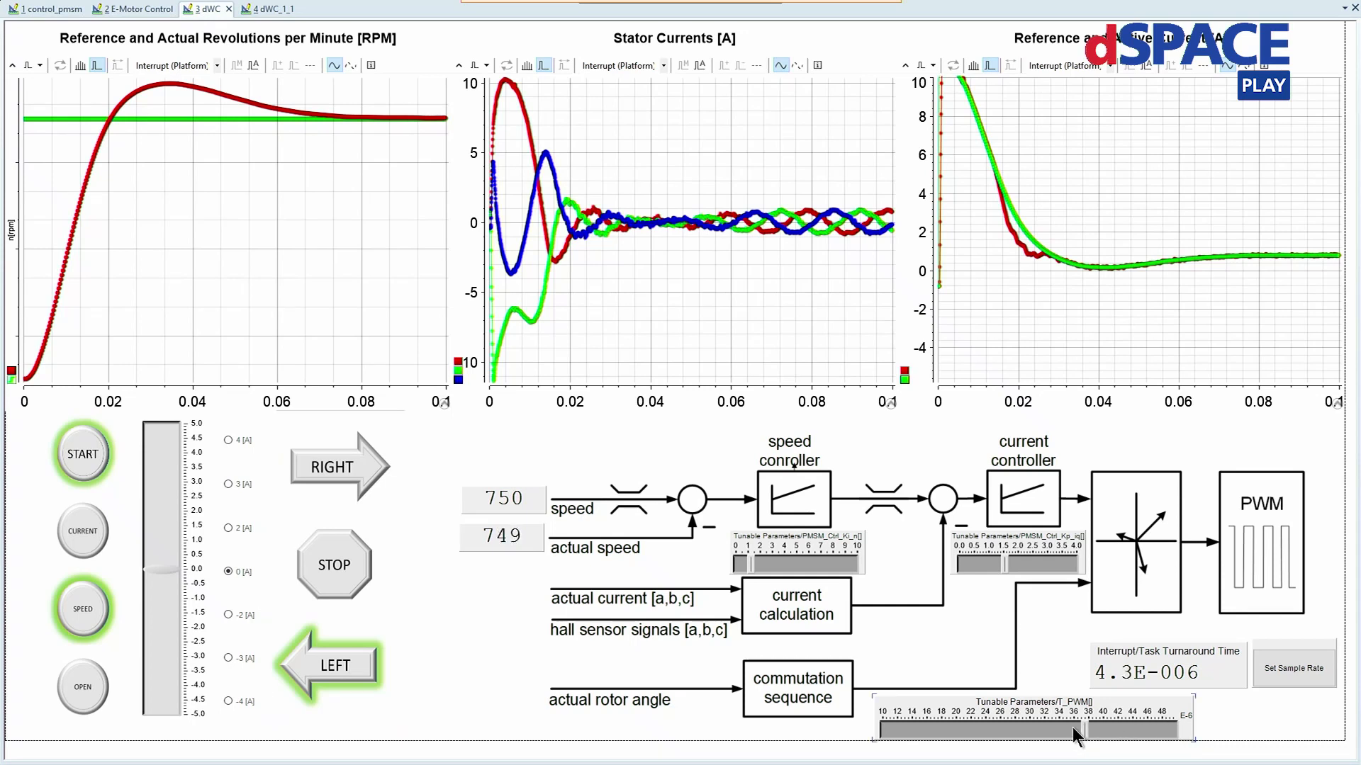
Lower T_PWM to about 20, apply a new plot sample rate, and reverse motor direction twice.
left_click_drag(1076, 736, 964, 735)
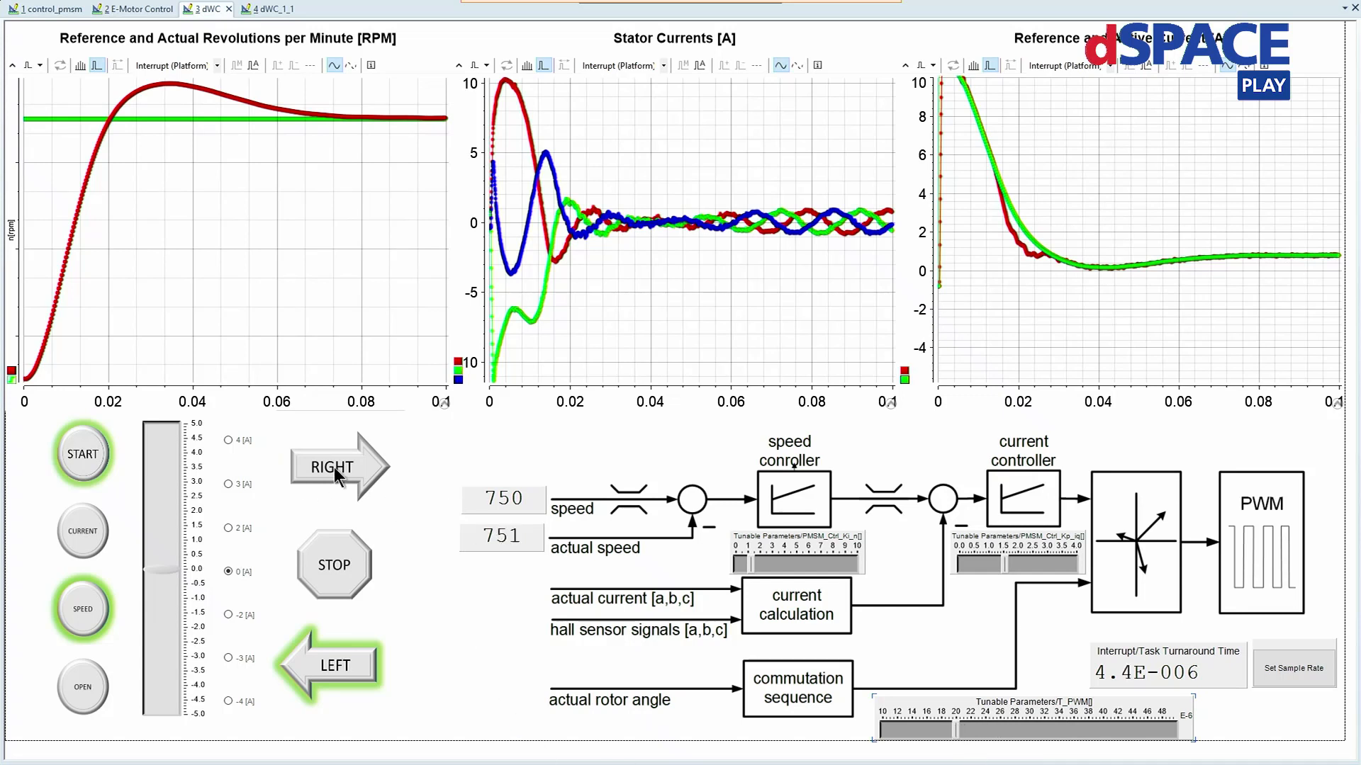
left_click(333, 686)
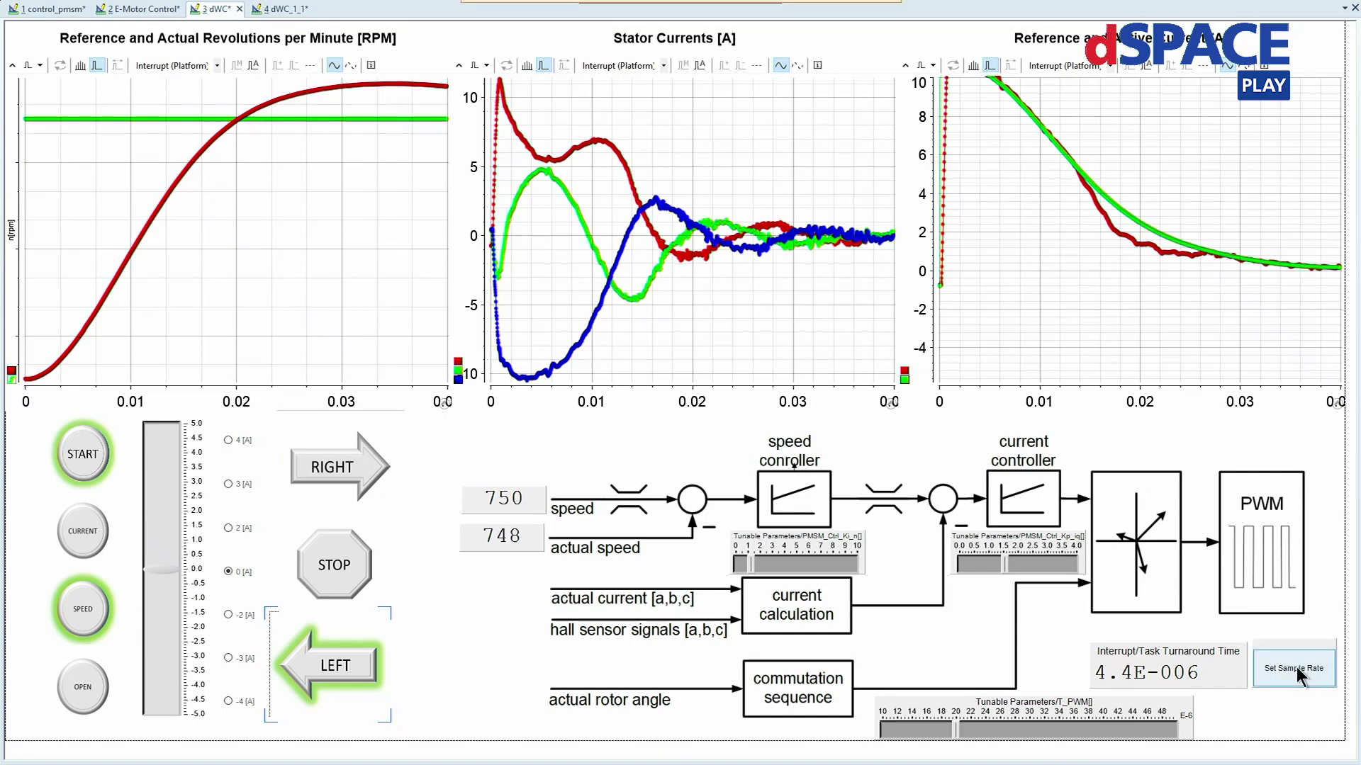
left_click(333, 468)
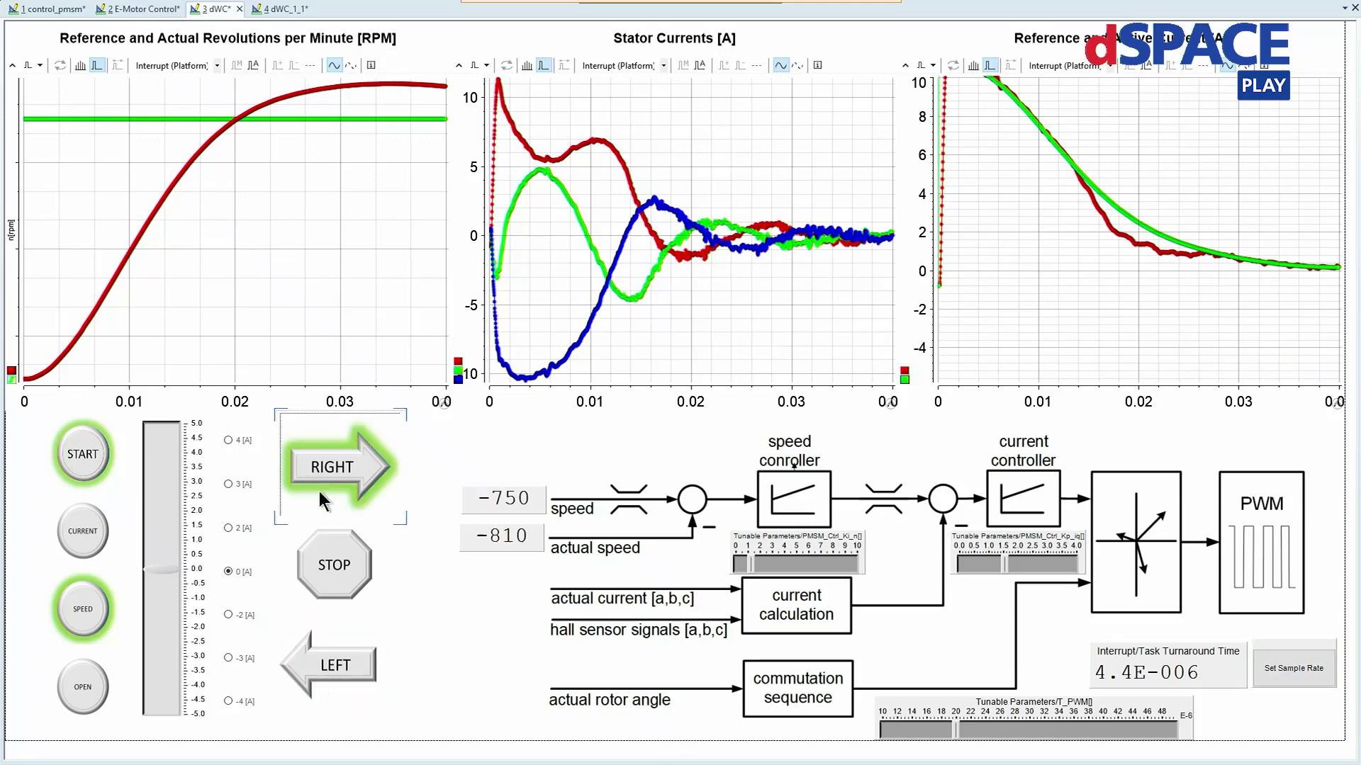
left_click(336, 665)
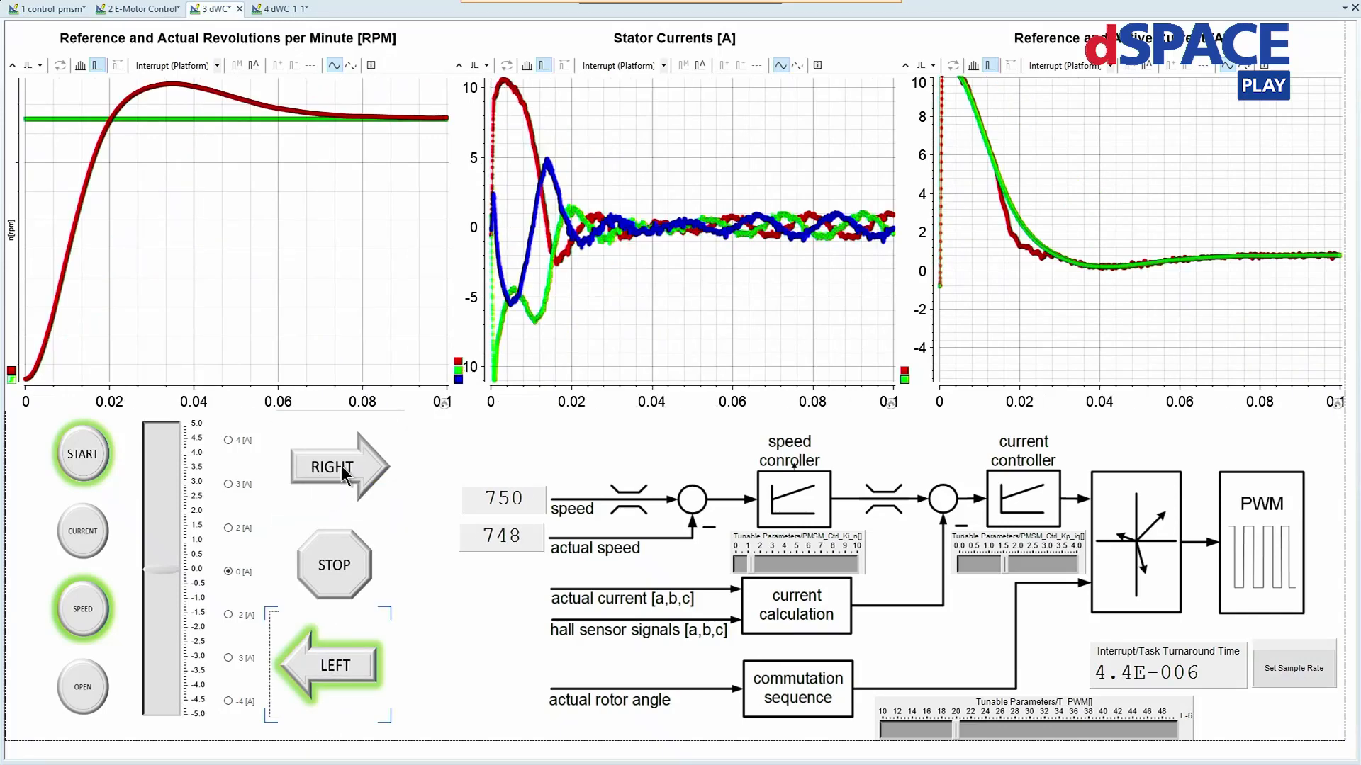